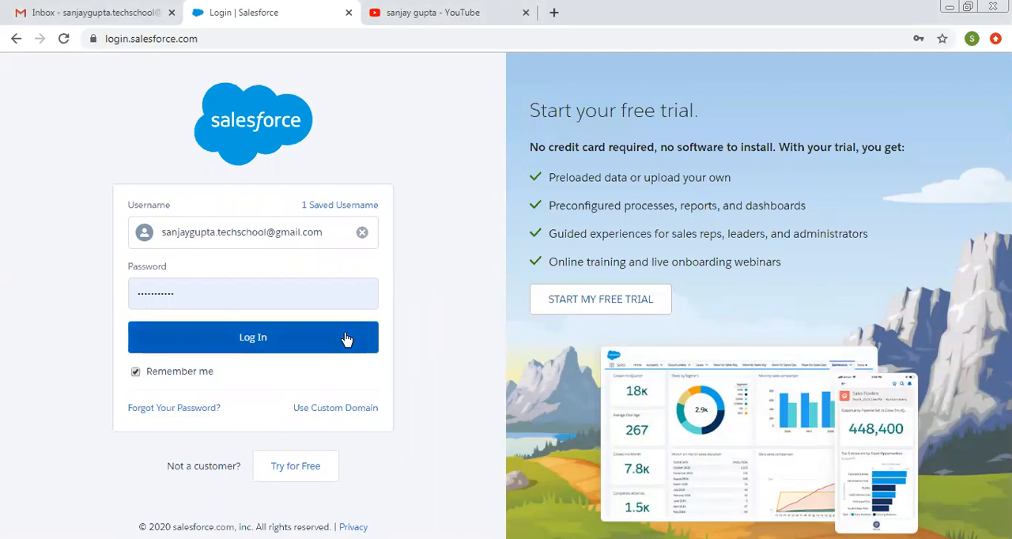
# Step: Log in to Salesforce and switch to the YouTube channel search results
pyautogui.click(253, 337)
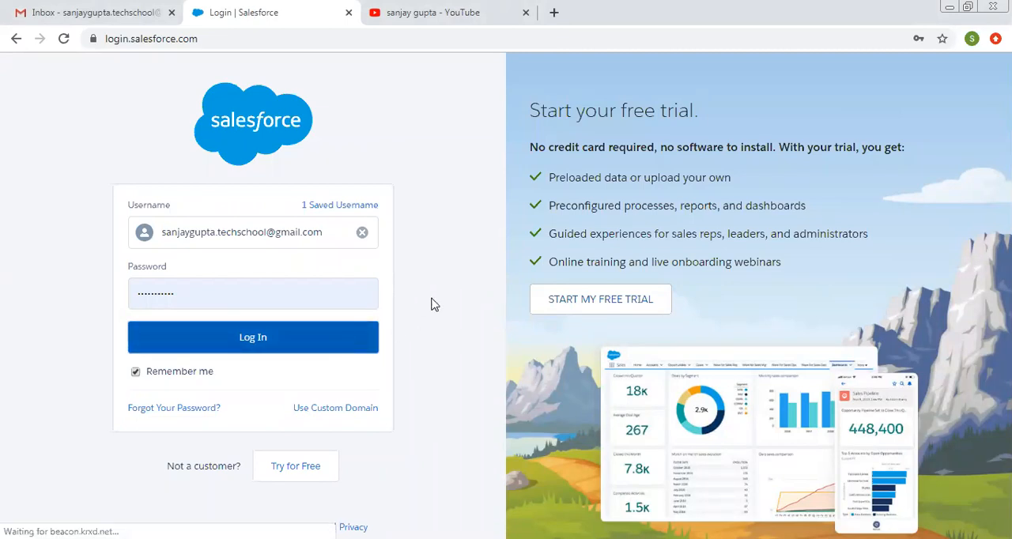
pyautogui.click(253, 336)
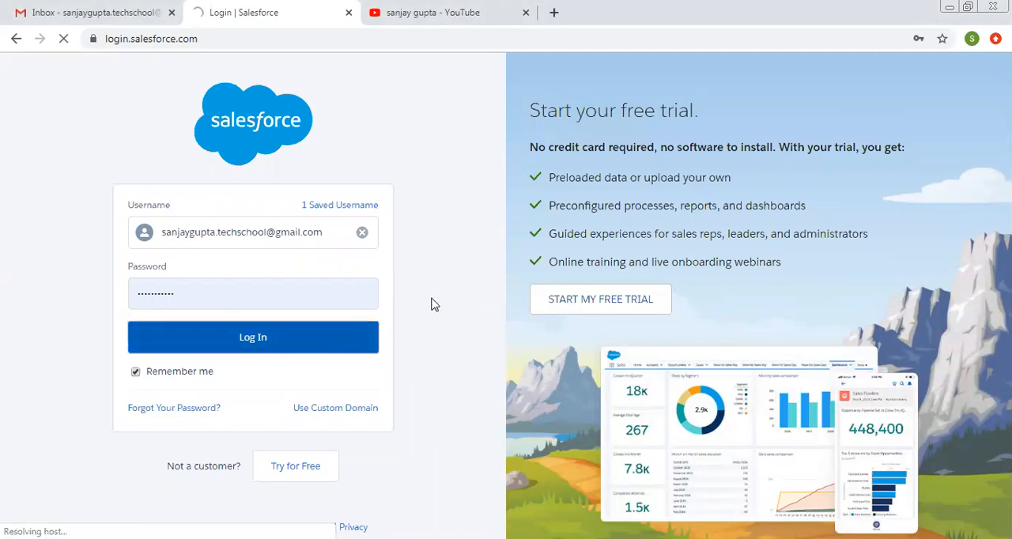
pyautogui.click(430, 12)
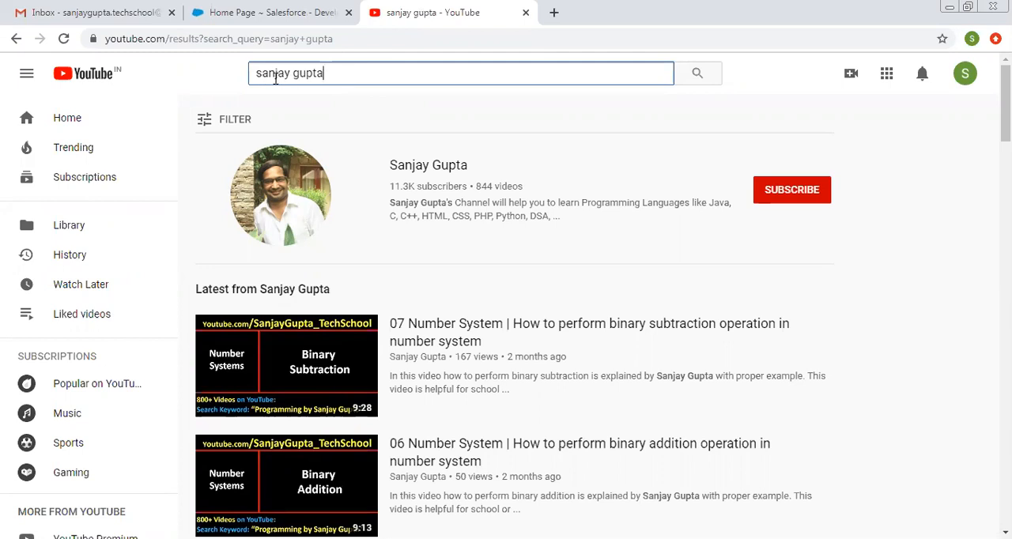
pyautogui.moveTo(375, 209)
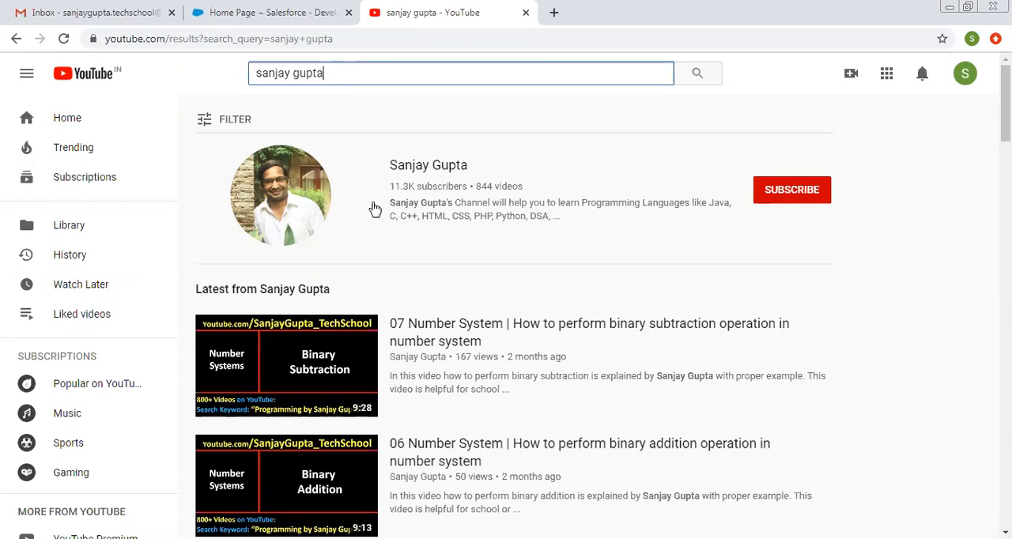
pyautogui.moveTo(359, 196)
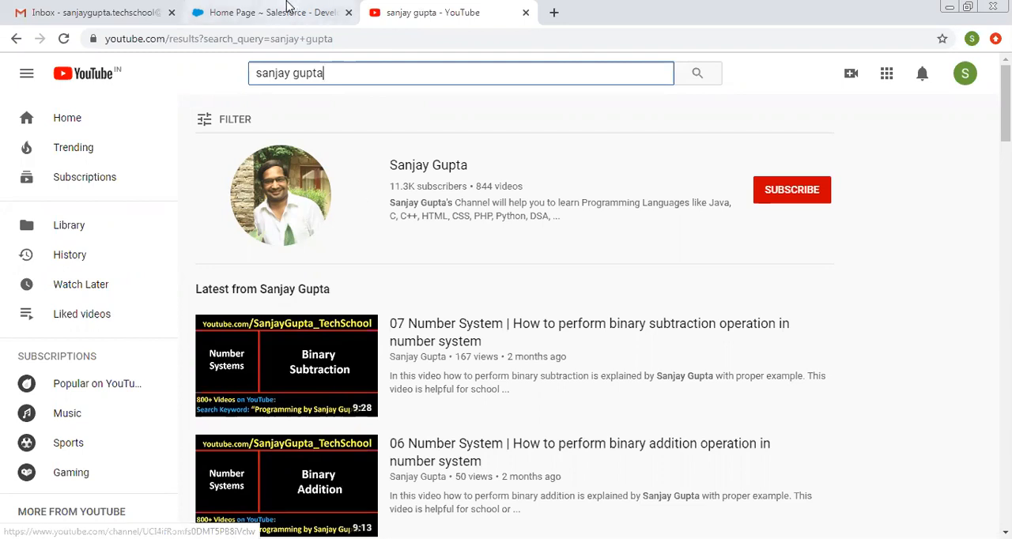
# Step: From Setup Quick Find, reach the Employee custom object's Custom Fields & Relationships list
pyautogui.click(268, 12)
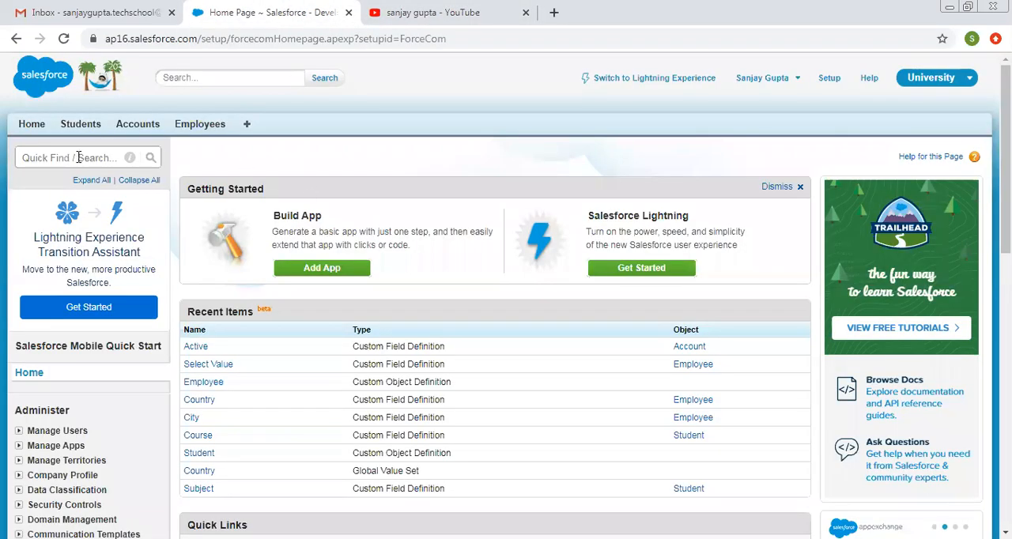
pyautogui.write('objet')
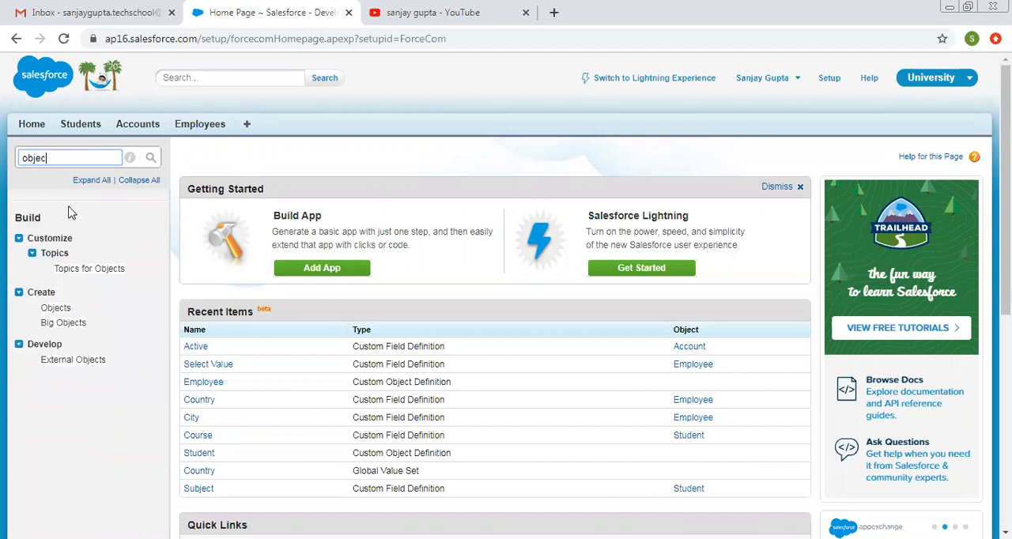
pyautogui.click(56, 308)
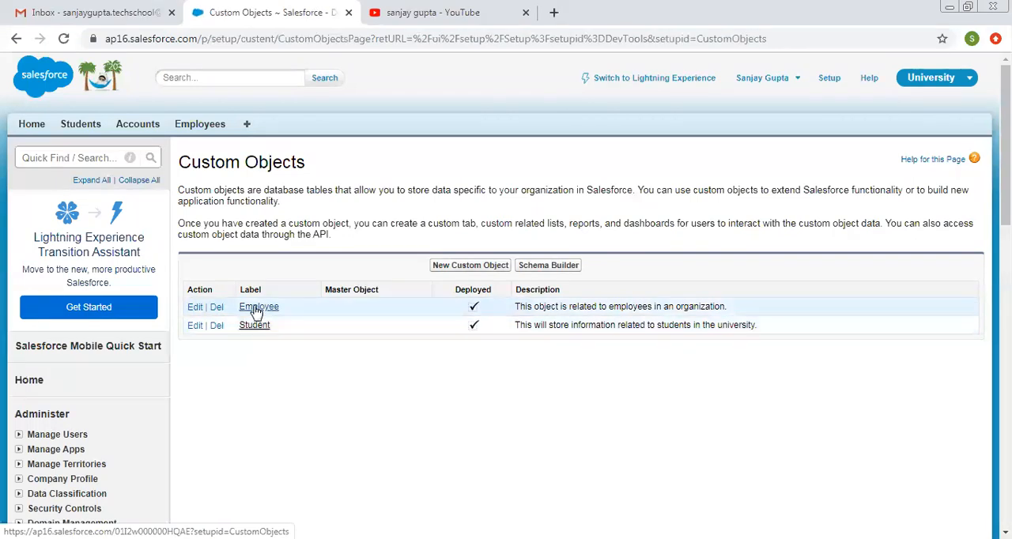
pyautogui.click(260, 306)
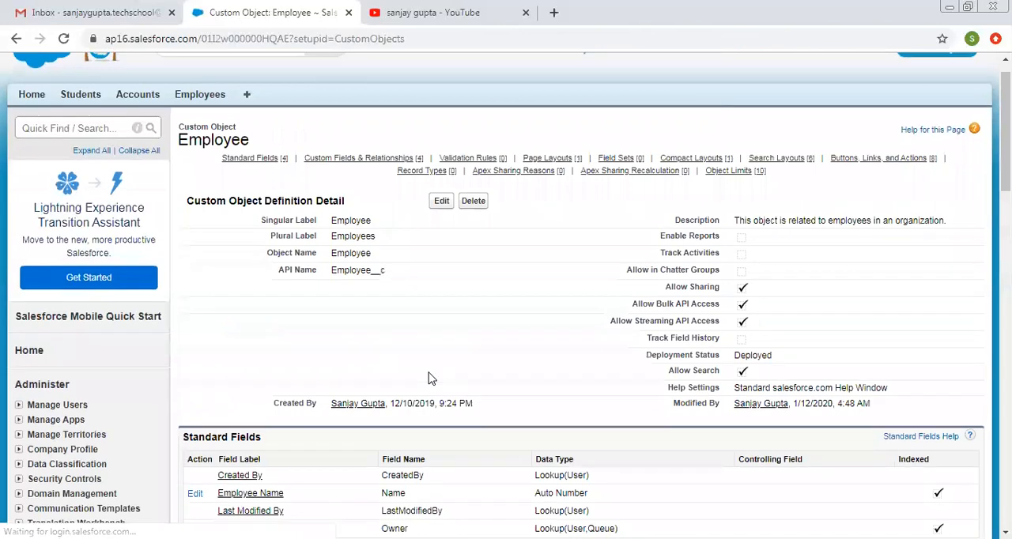
pyautogui.scroll(-3)
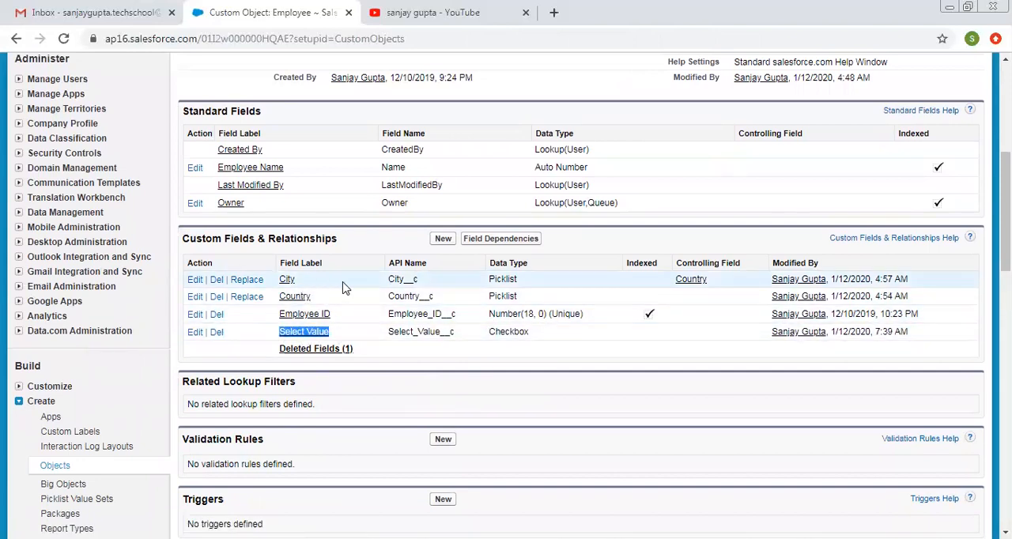
pyautogui.moveTo(332, 280)
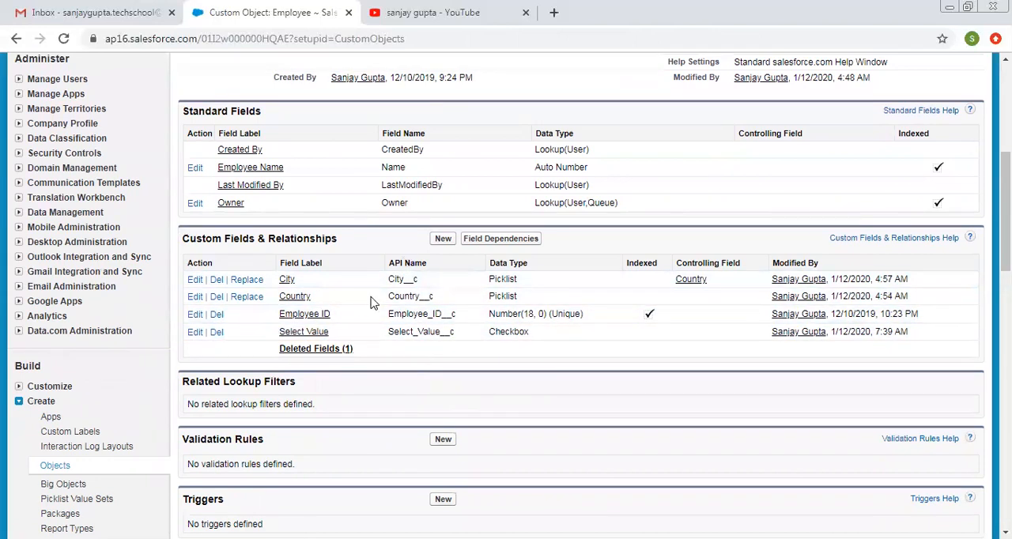
# Step: View the Select Value checkbox field definition down to its empty Field Dependencies list
pyautogui.click(304, 332)
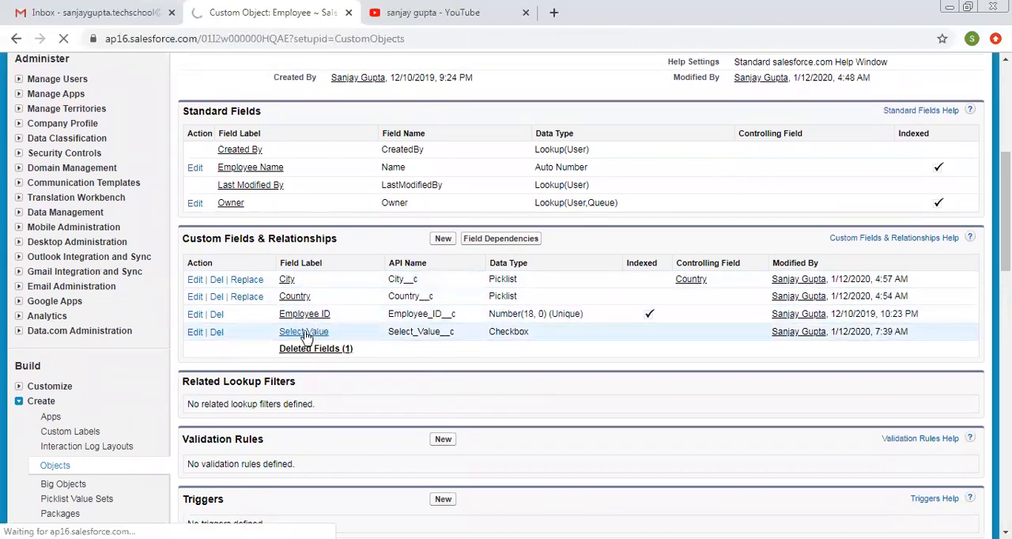
pyautogui.click(304, 332)
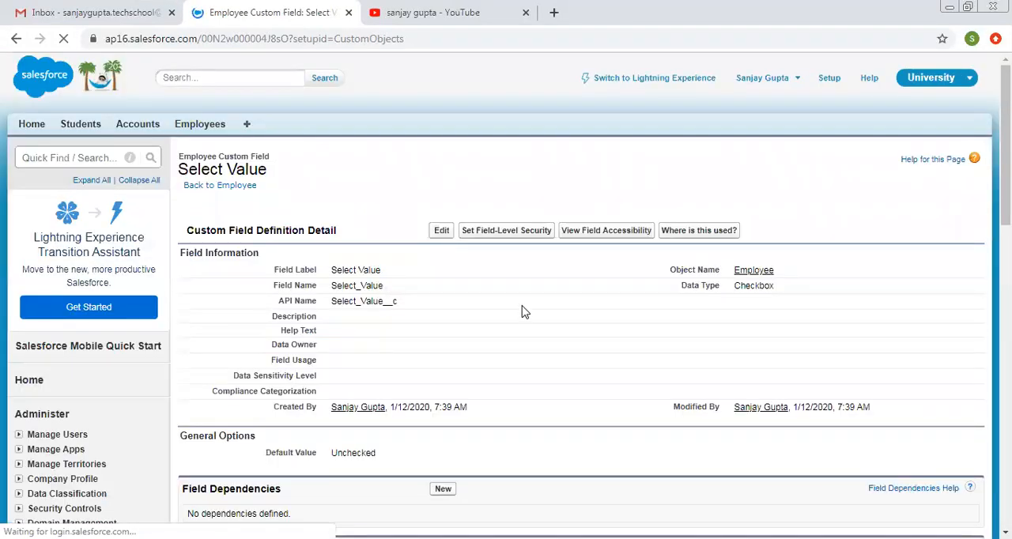
pyautogui.scroll(-3)
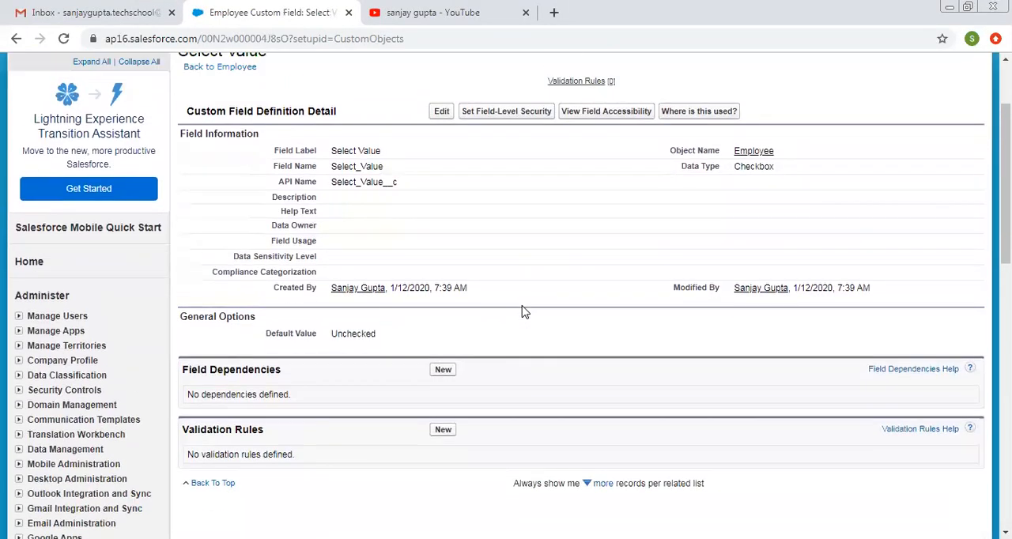
pyautogui.scroll(3)
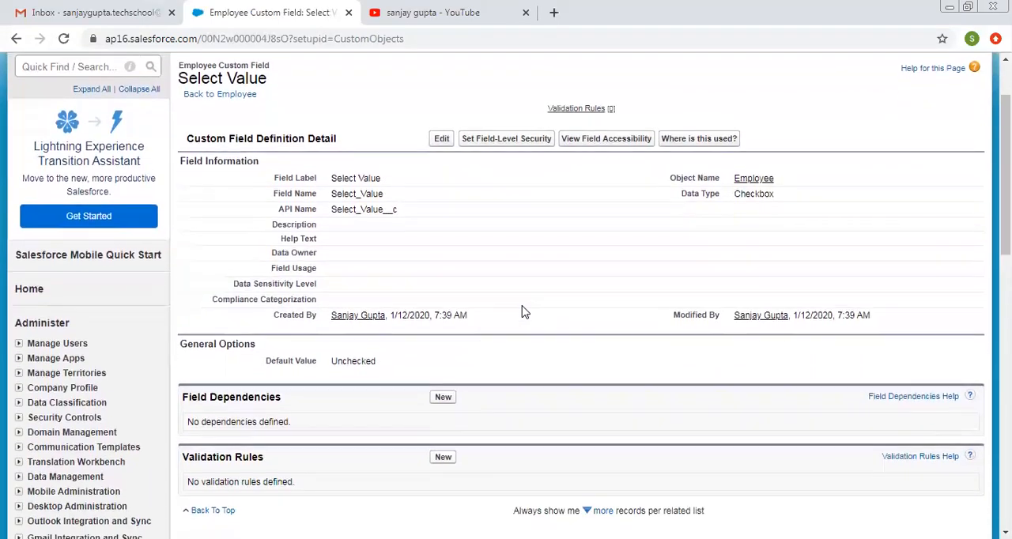
pyautogui.scroll(-3)
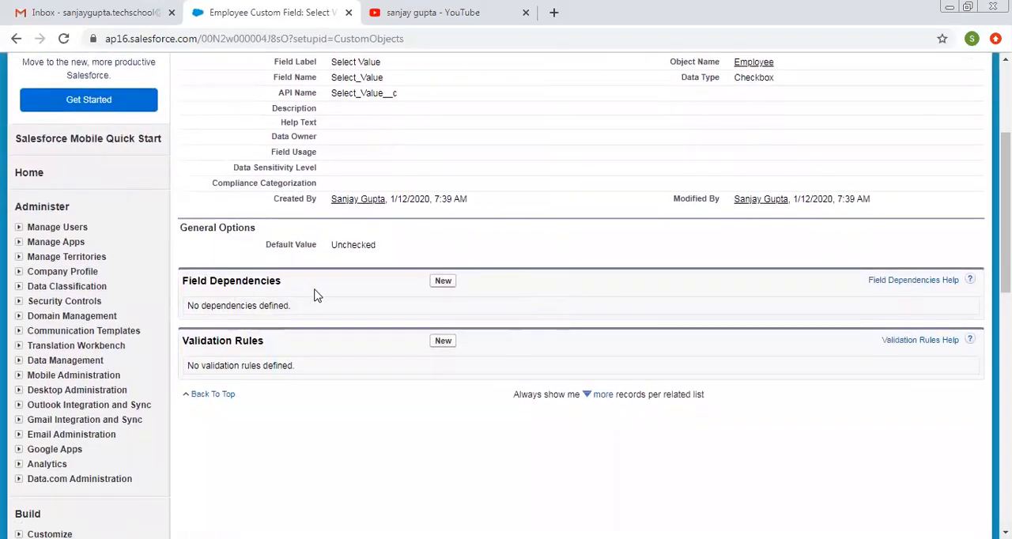
pyautogui.moveTo(440, 286)
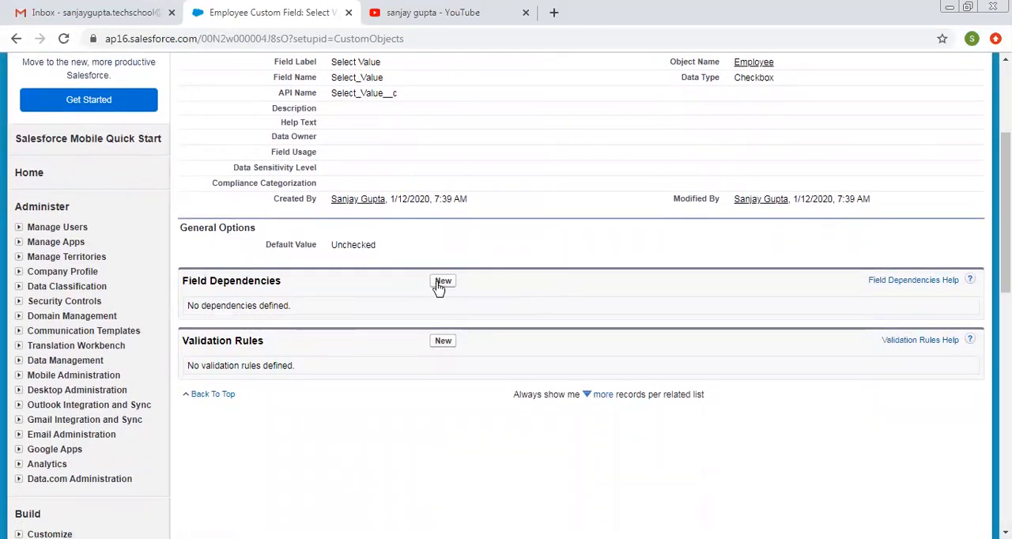
# Step: Create a field dependency with Select Value controlling Country and continue to value mapping
pyautogui.click(443, 281)
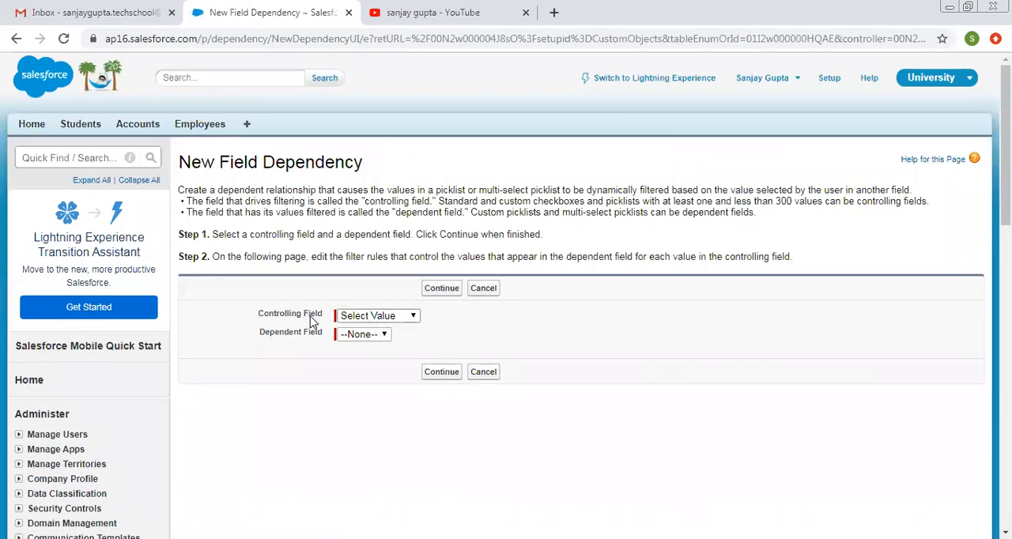
pyautogui.moveTo(354, 325)
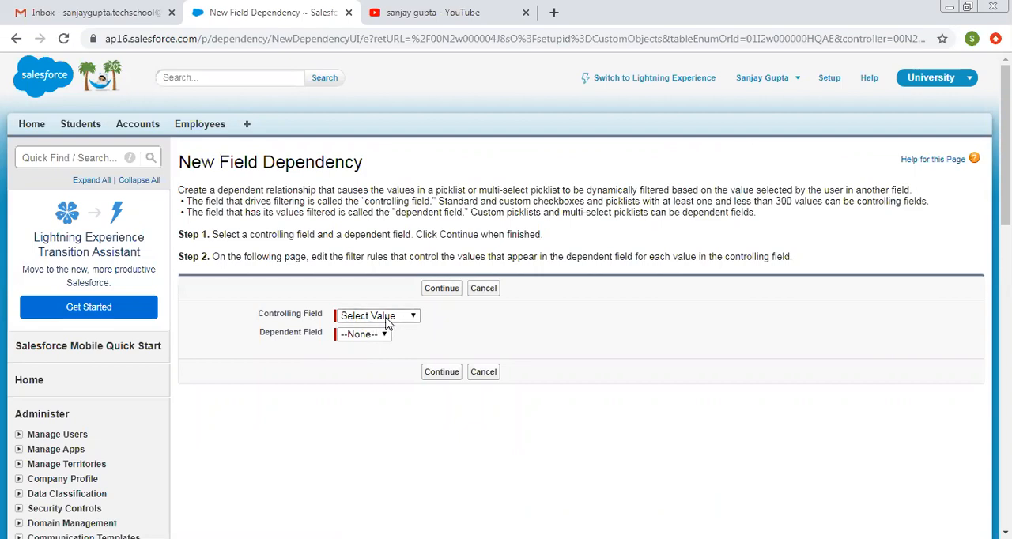
pyautogui.moveTo(403, 323)
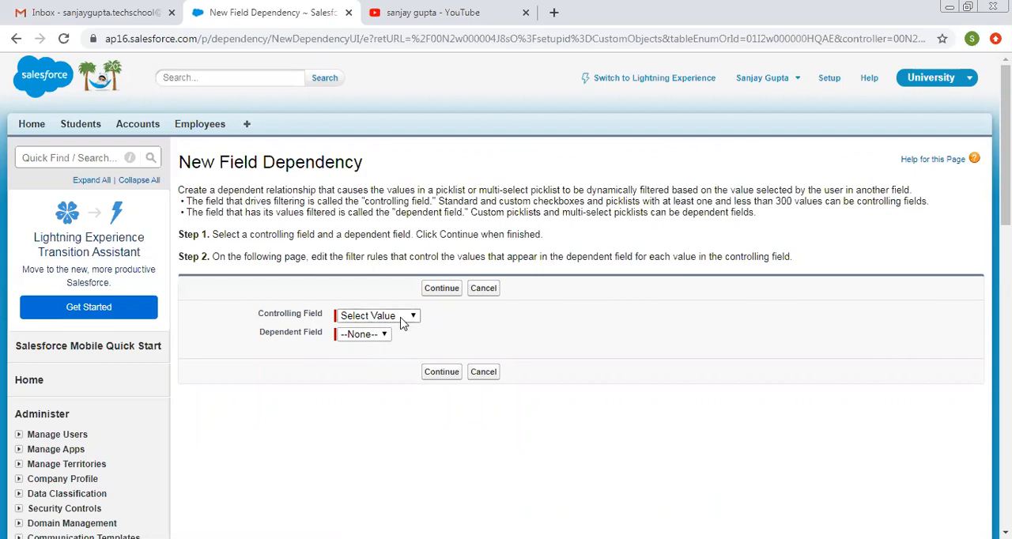
pyautogui.click(378, 316)
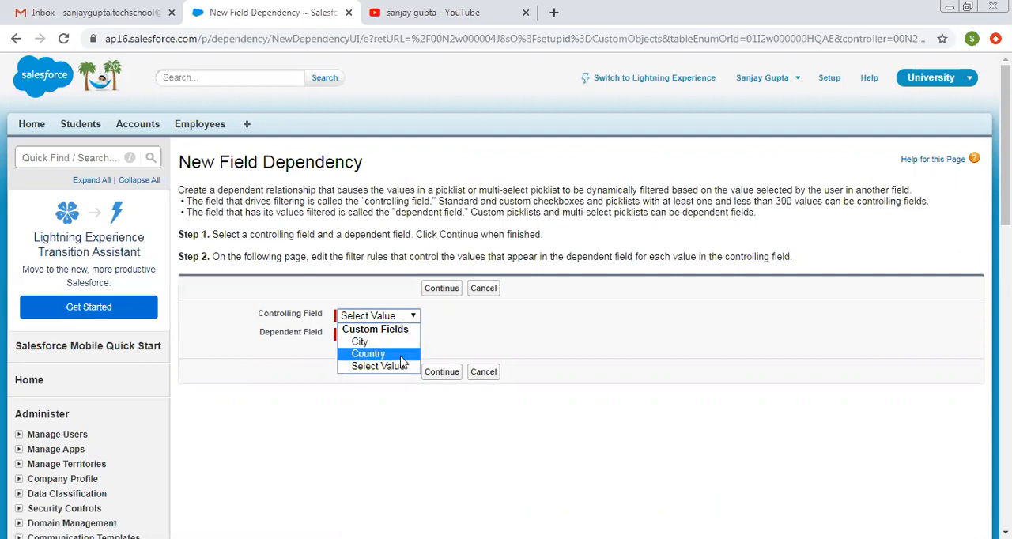
pyautogui.moveTo(389, 362)
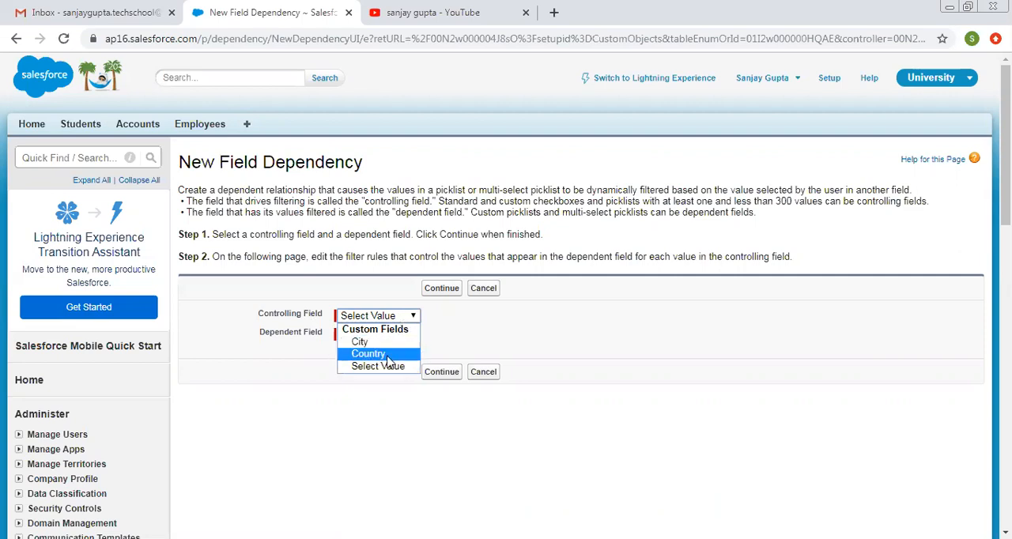
pyautogui.moveTo(361, 342)
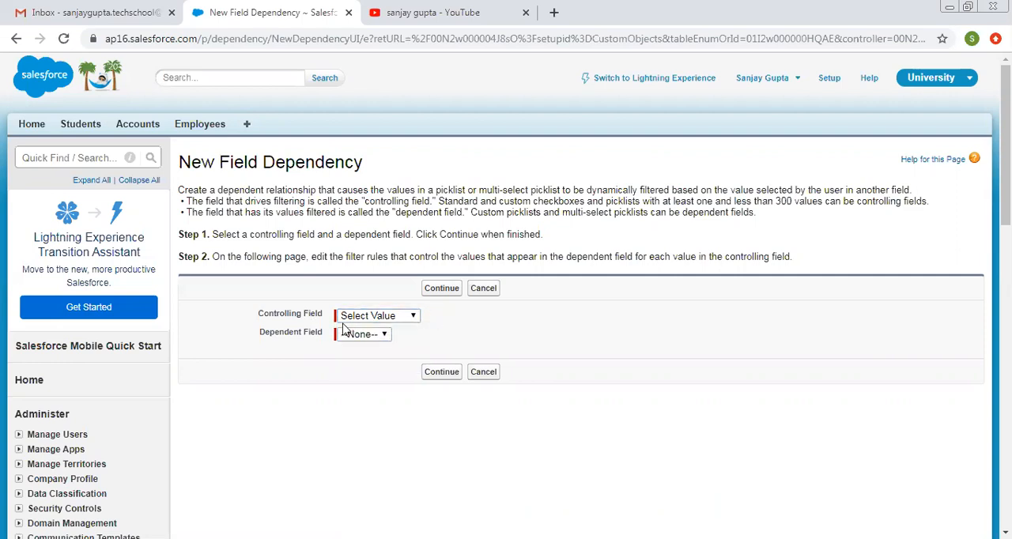
pyautogui.click(363, 333)
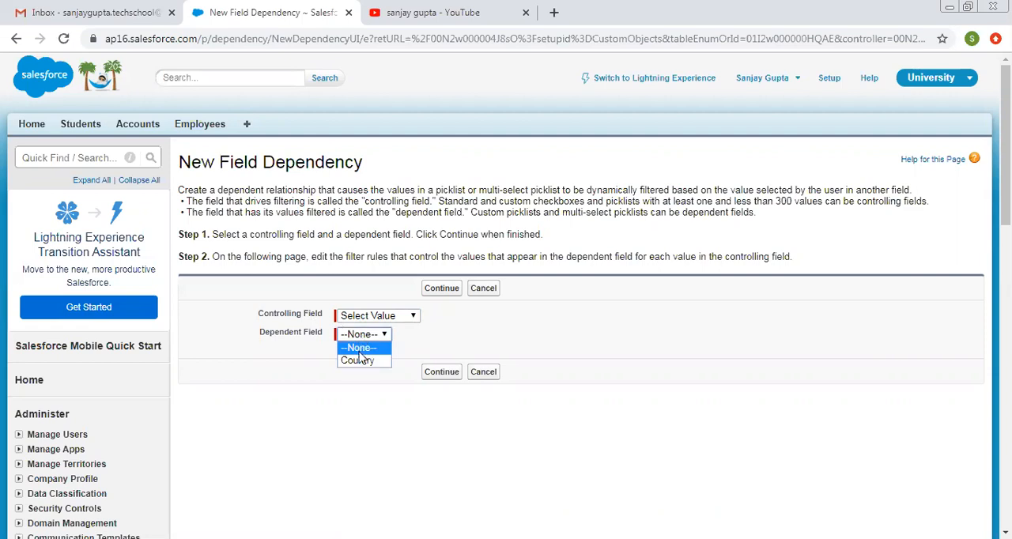
pyautogui.click(358, 360)
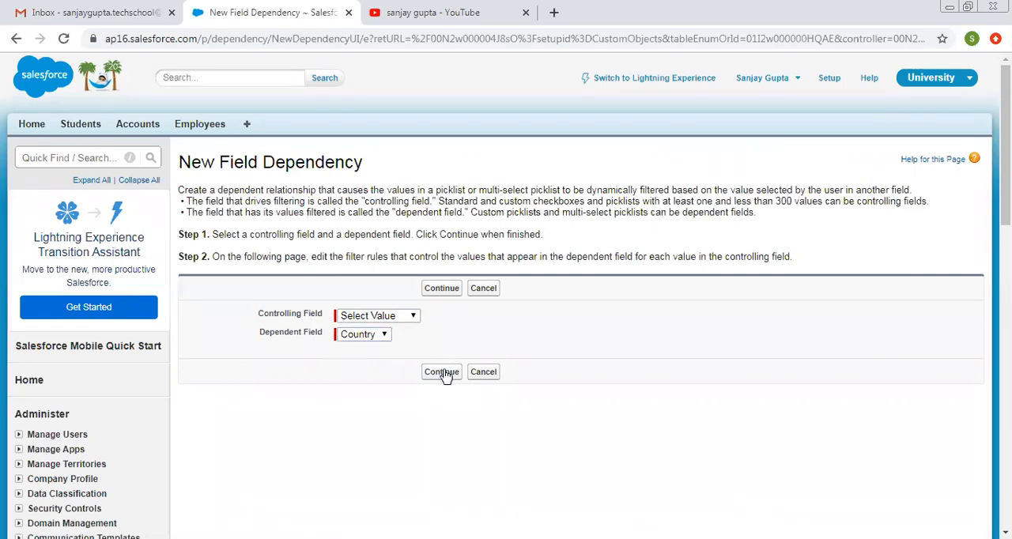
pyautogui.moveTo(442, 372)
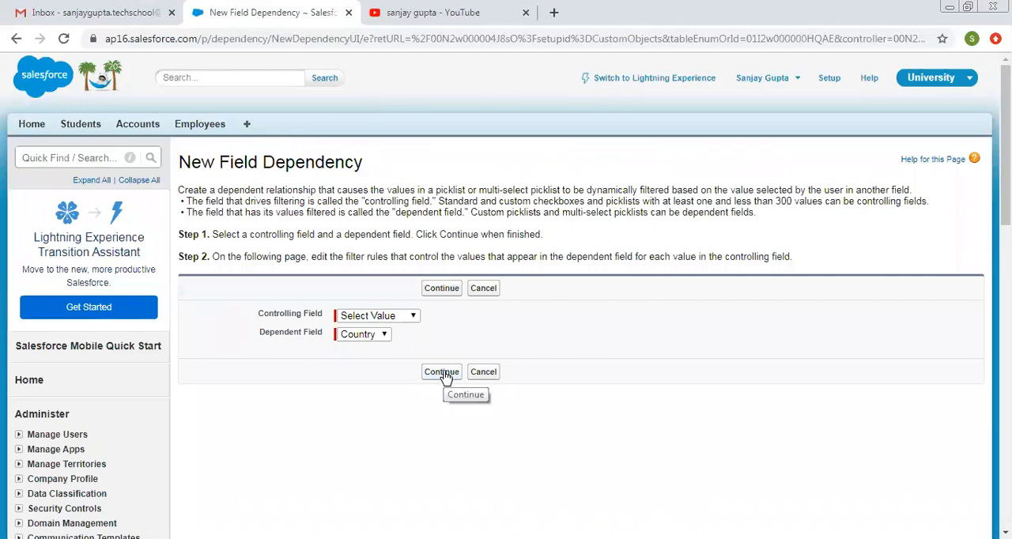
pyautogui.click(441, 371)
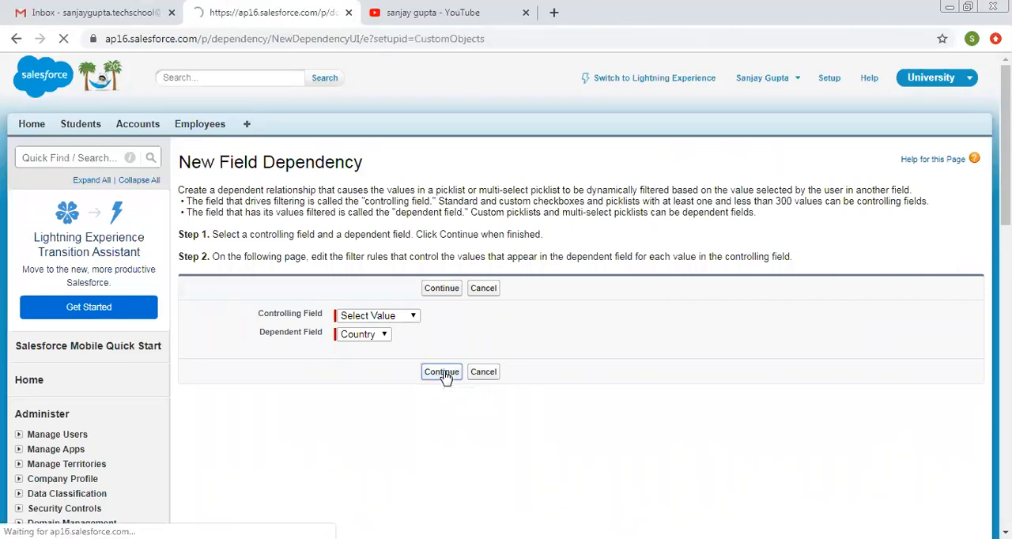
# Step: Map India to Unchecked and USA to Checked, then save the Country dependency
pyautogui.click(441, 371)
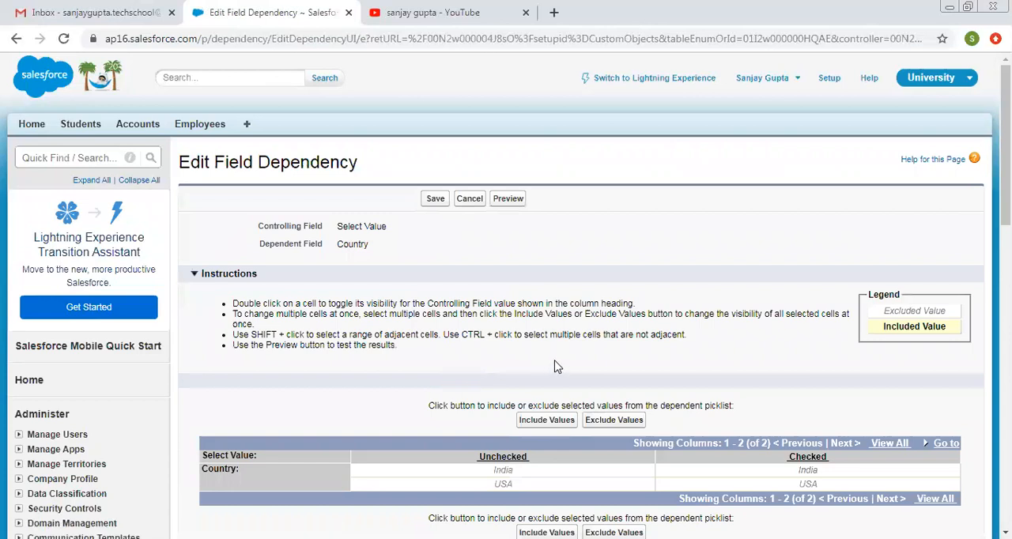
pyautogui.scroll(-3)
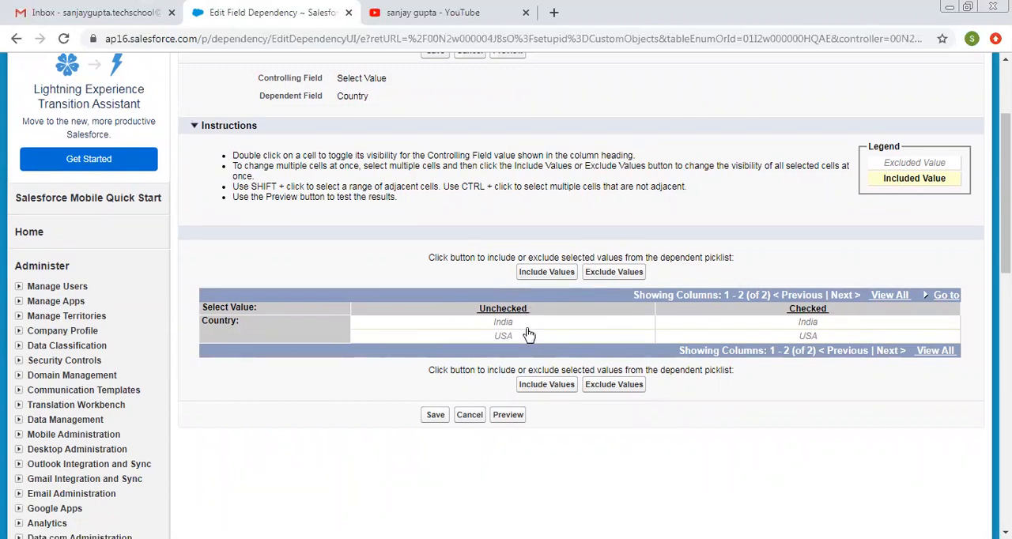
pyautogui.moveTo(692, 329)
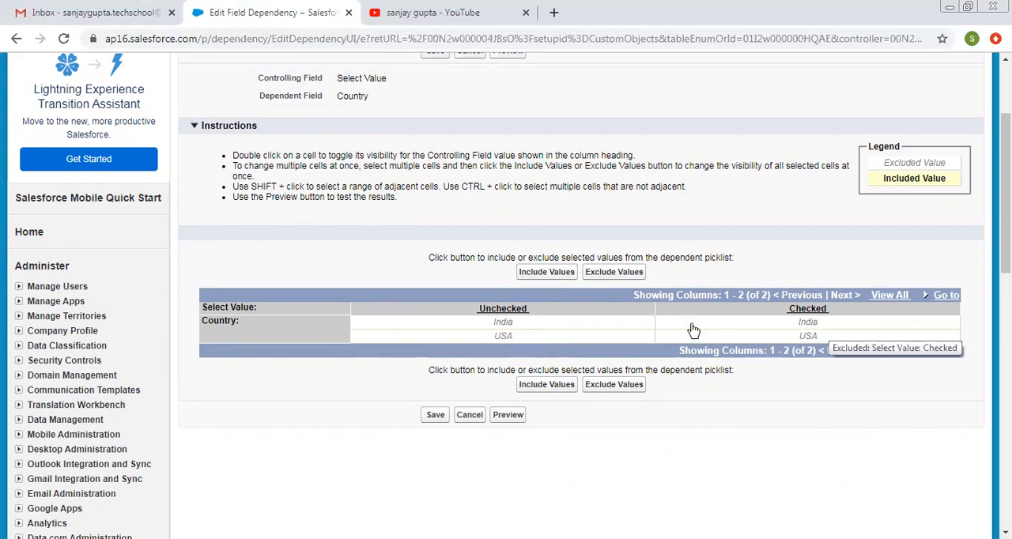
pyautogui.moveTo(516, 308)
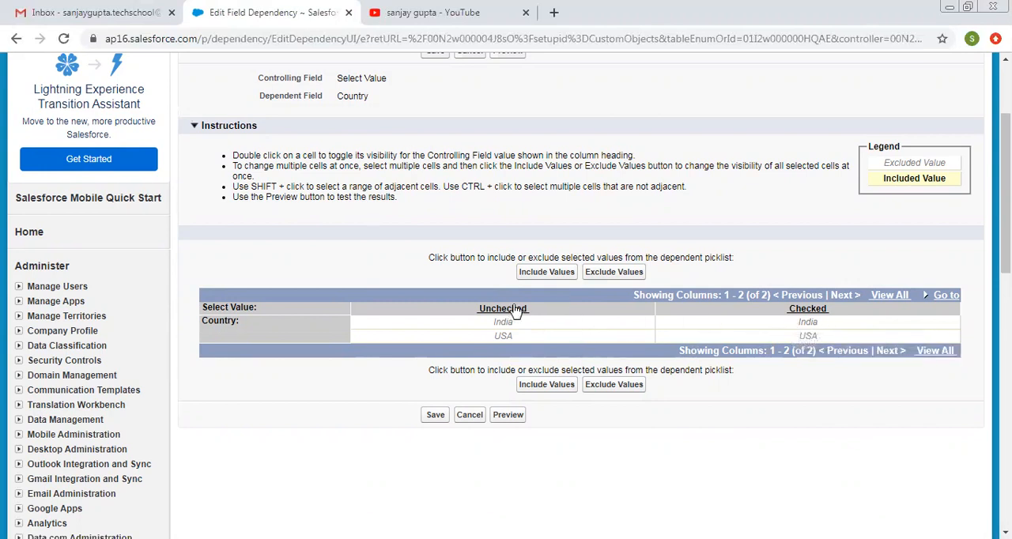
pyautogui.click(503, 323)
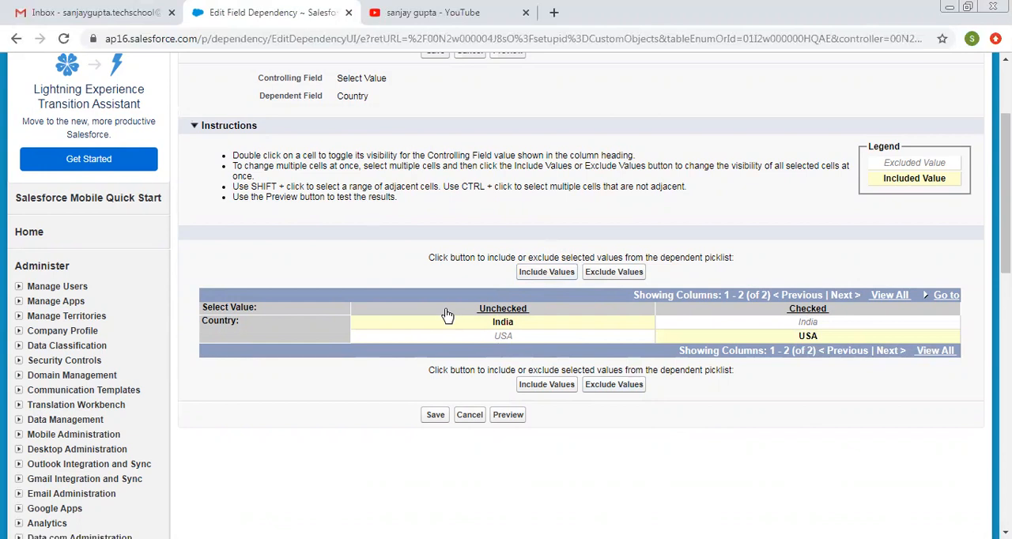
pyautogui.moveTo(471, 332)
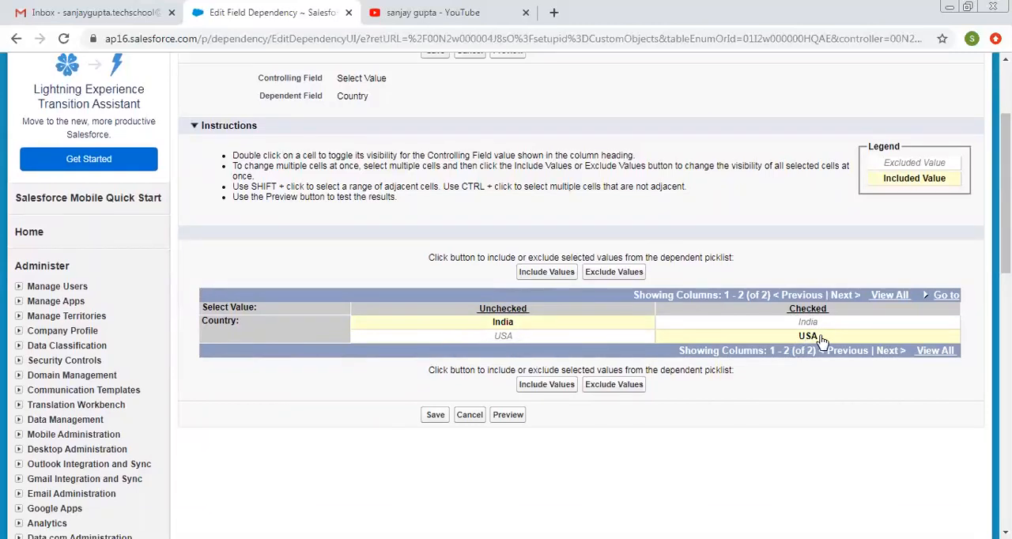
pyautogui.moveTo(808, 335)
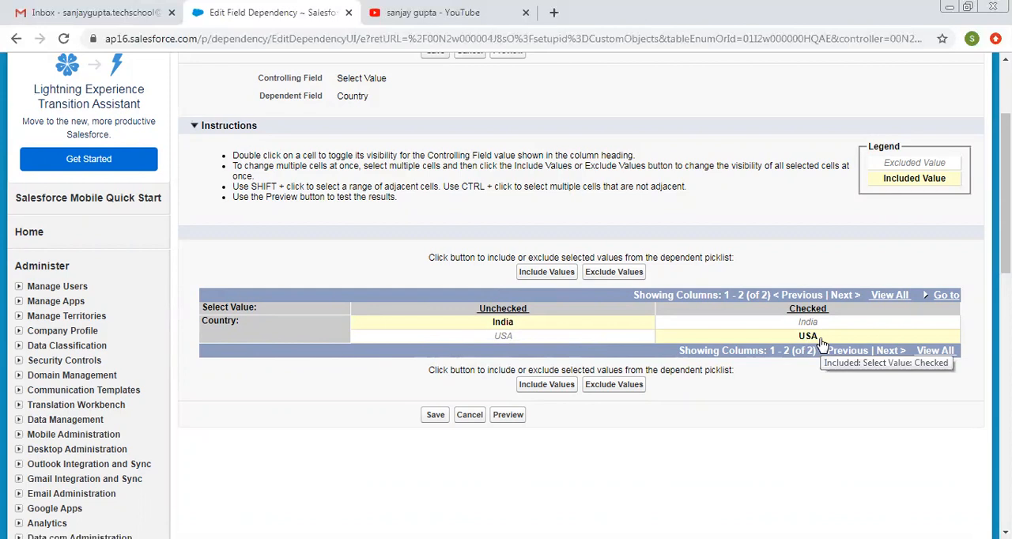
pyautogui.moveTo(465, 348)
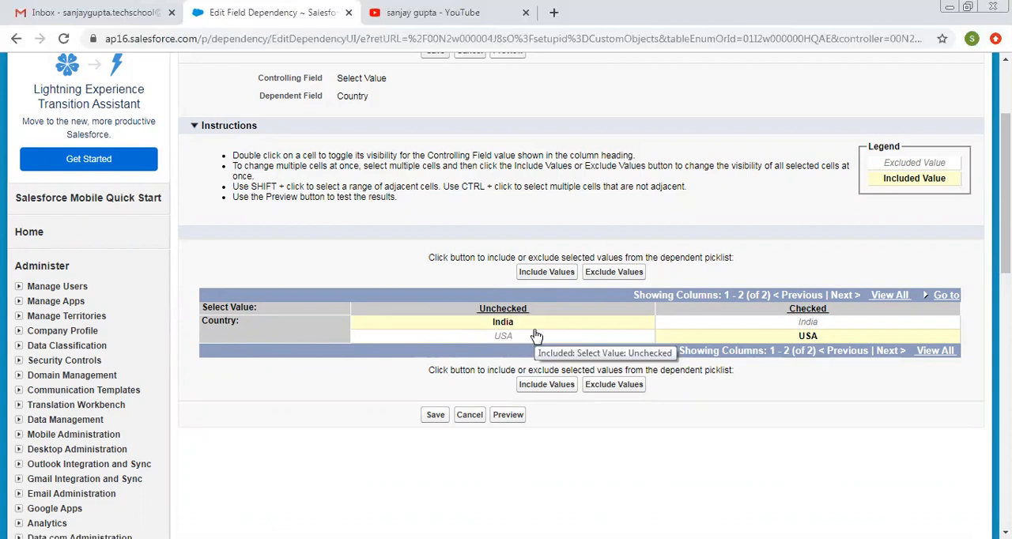
pyautogui.moveTo(436, 414)
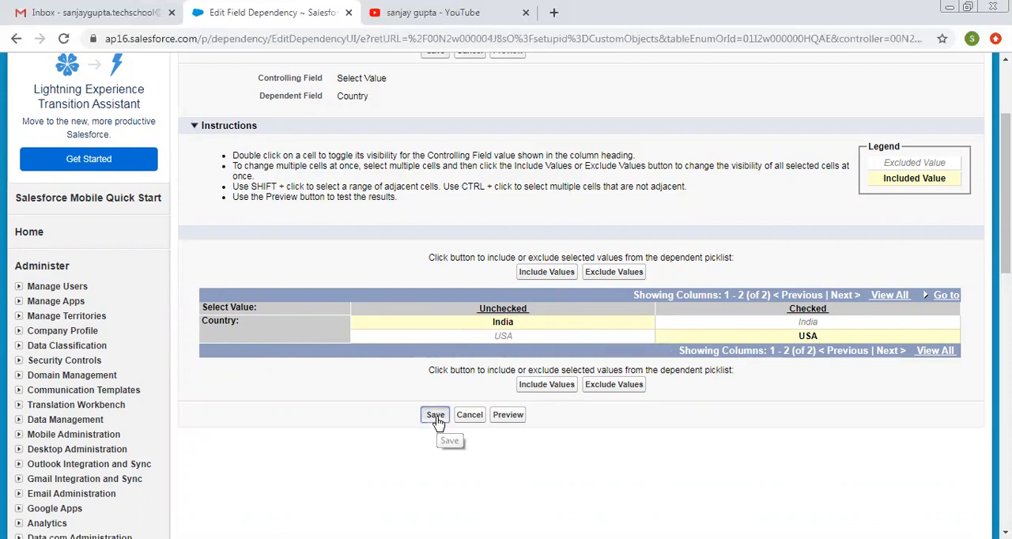
pyautogui.click(435, 415)
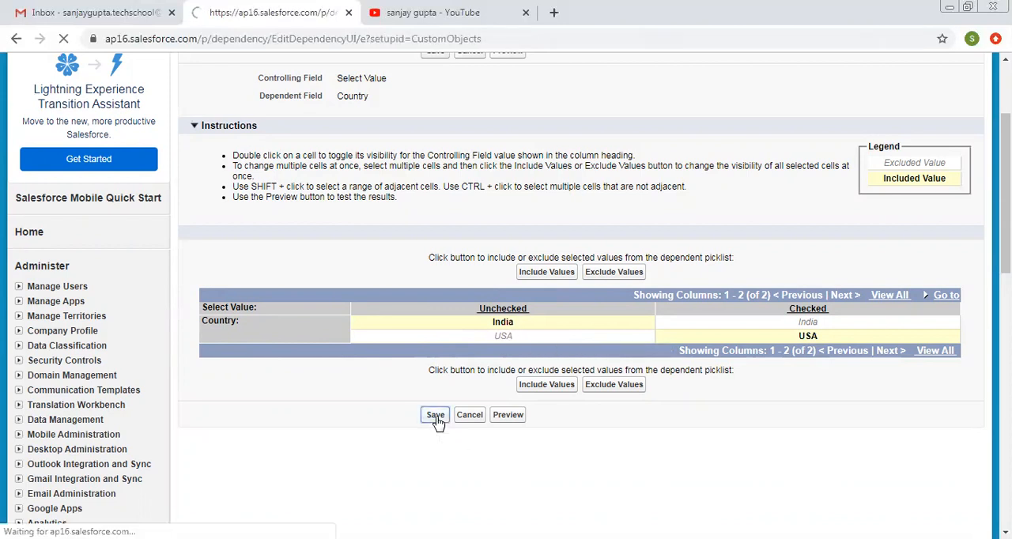
pyautogui.click(435, 414)
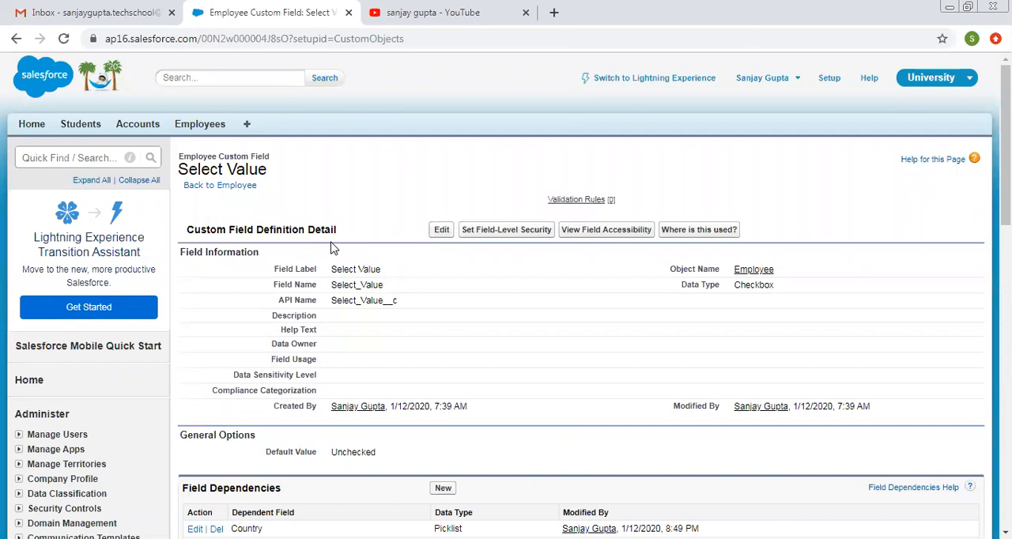
pyautogui.moveTo(95, 110)
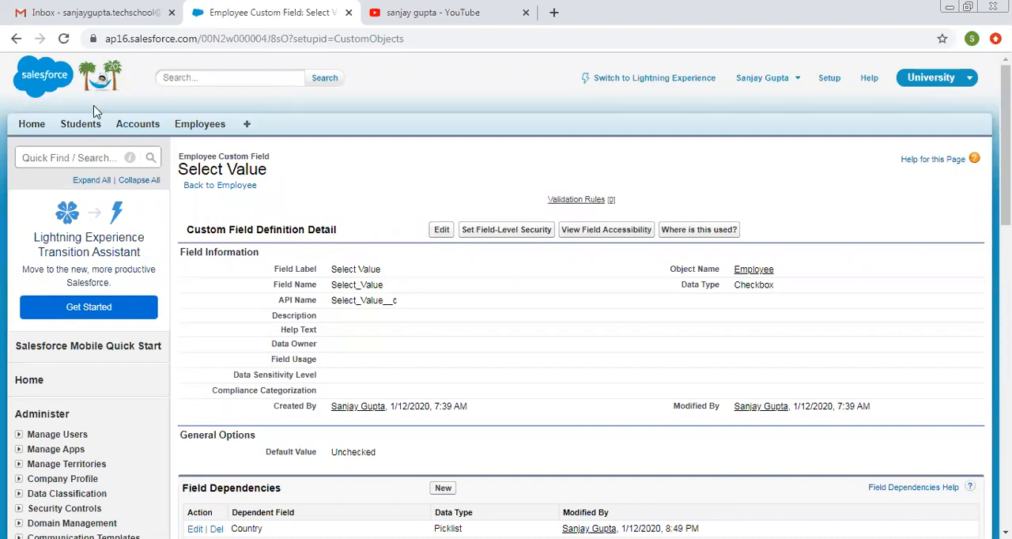
# Step: Open the Employees list in a new tab and start a New Employee record
pyautogui.rightClick(199, 124)
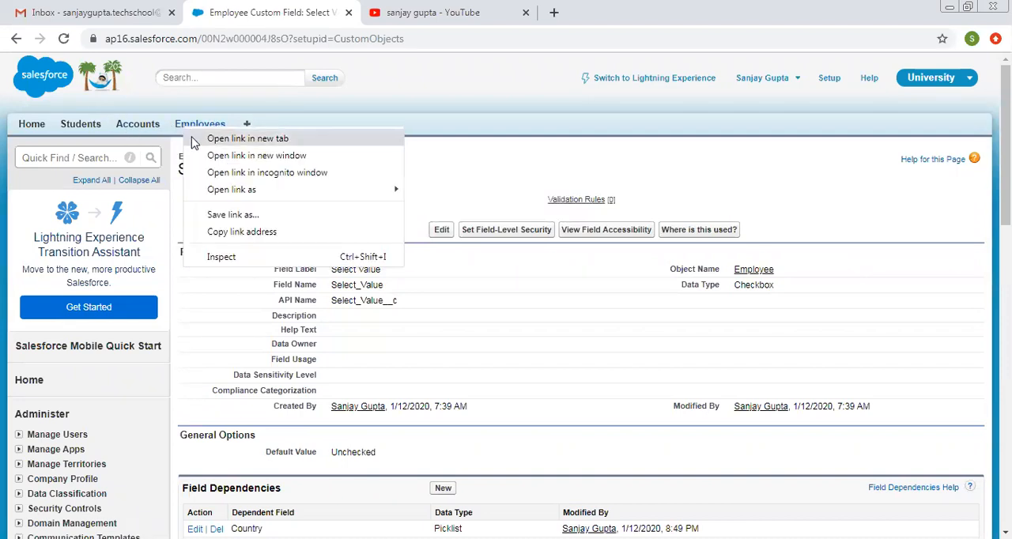
pyautogui.click(246, 139)
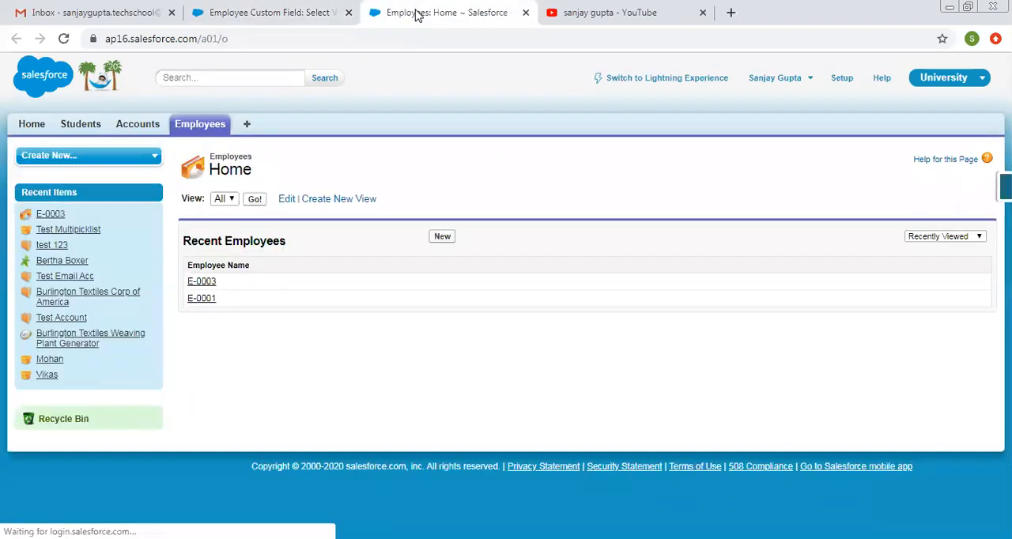
pyautogui.click(443, 238)
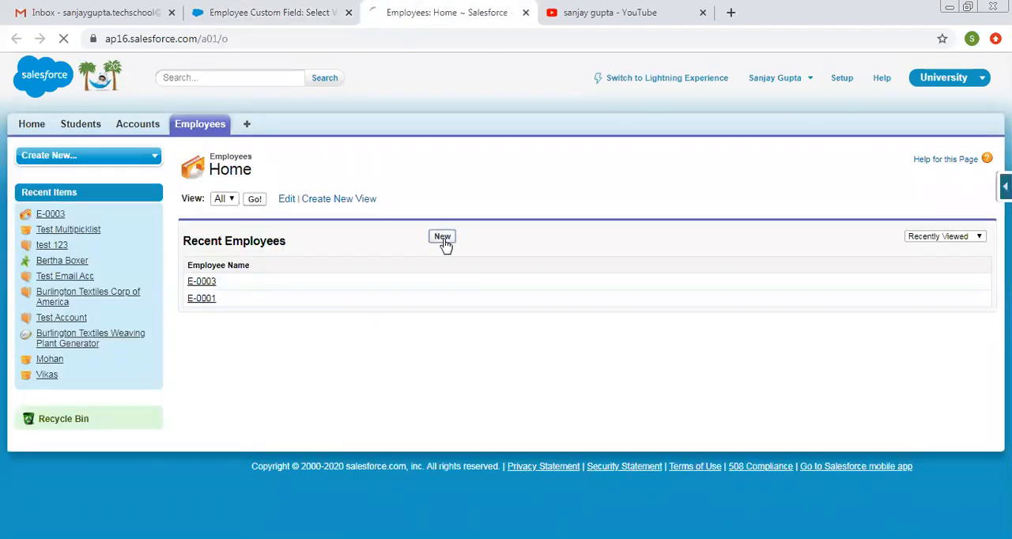
pyautogui.click(443, 237)
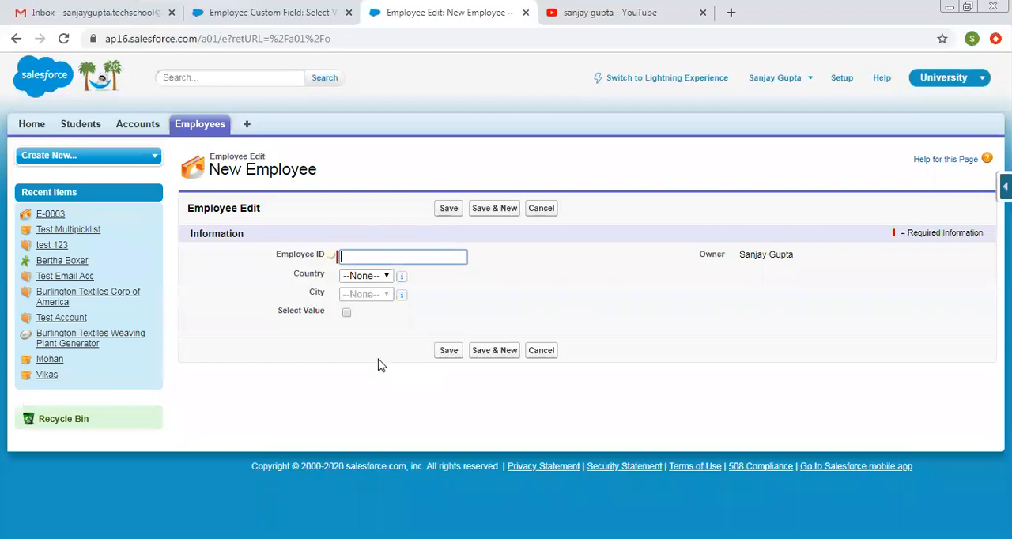
pyautogui.moveTo(316, 324)
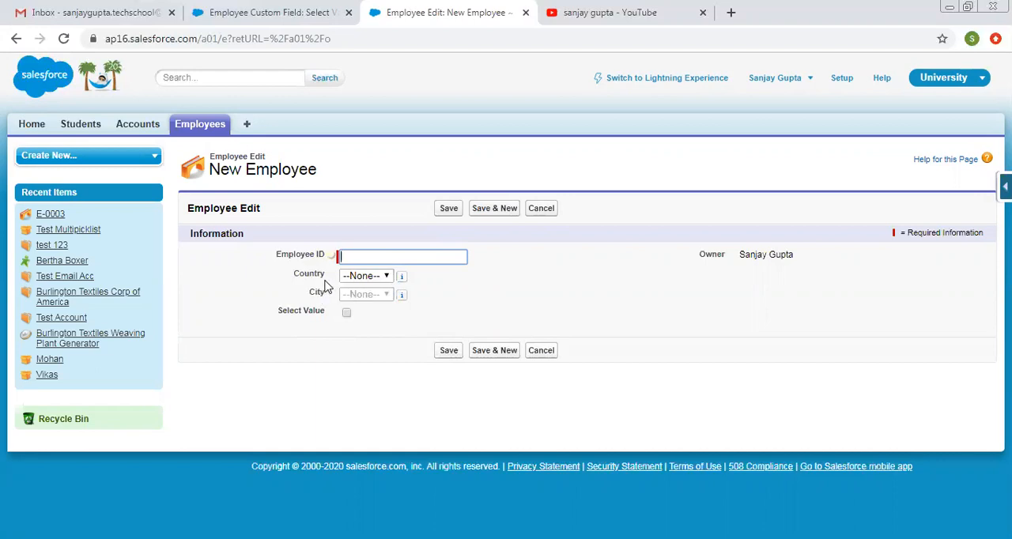
pyautogui.click(366, 275)
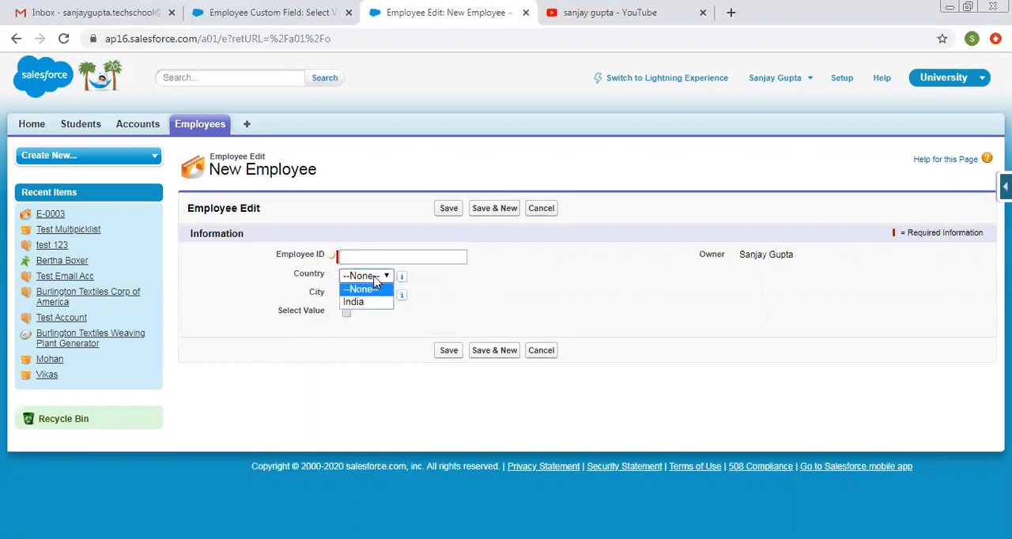
pyautogui.moveTo(354, 302)
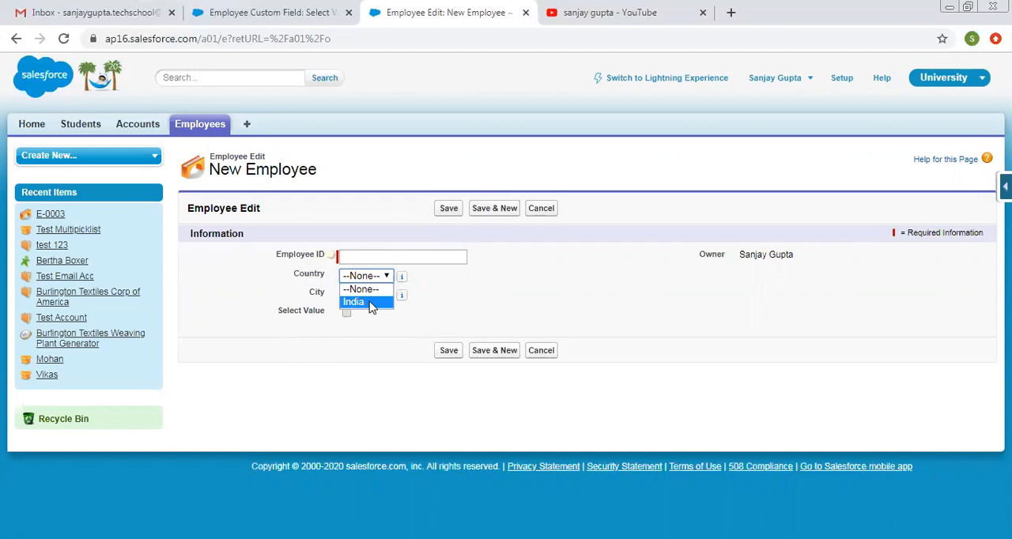
pyautogui.click(354, 302)
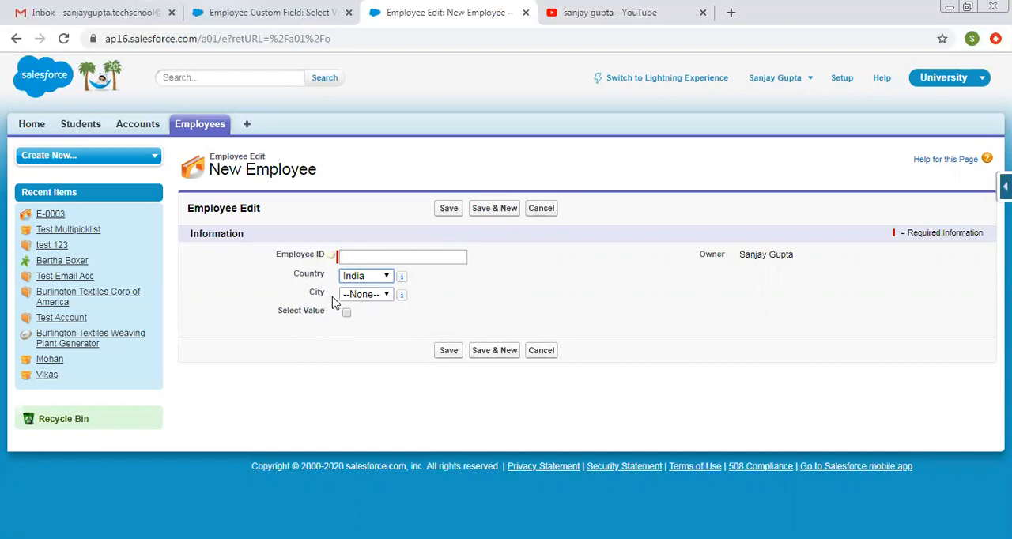
pyautogui.click(365, 295)
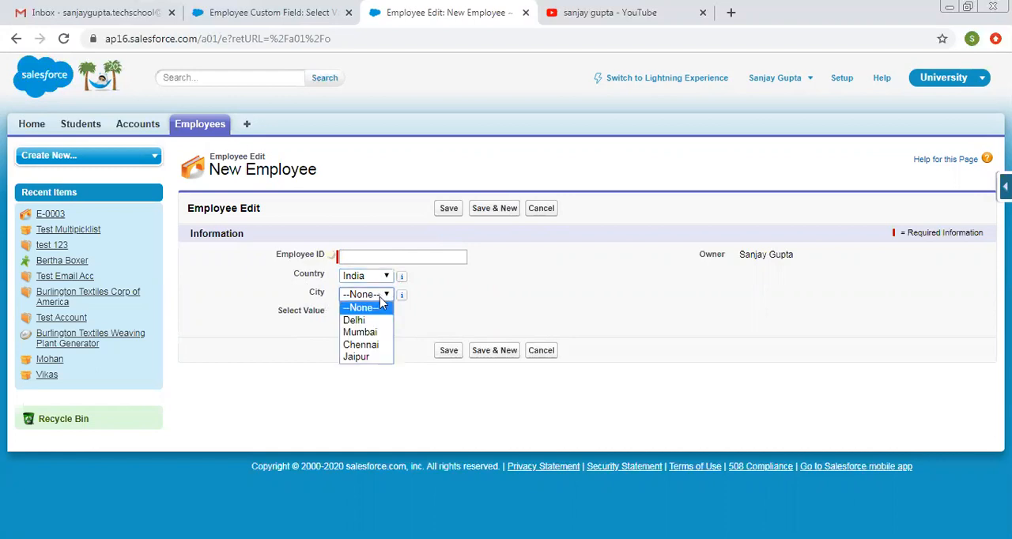
pyautogui.click(360, 307)
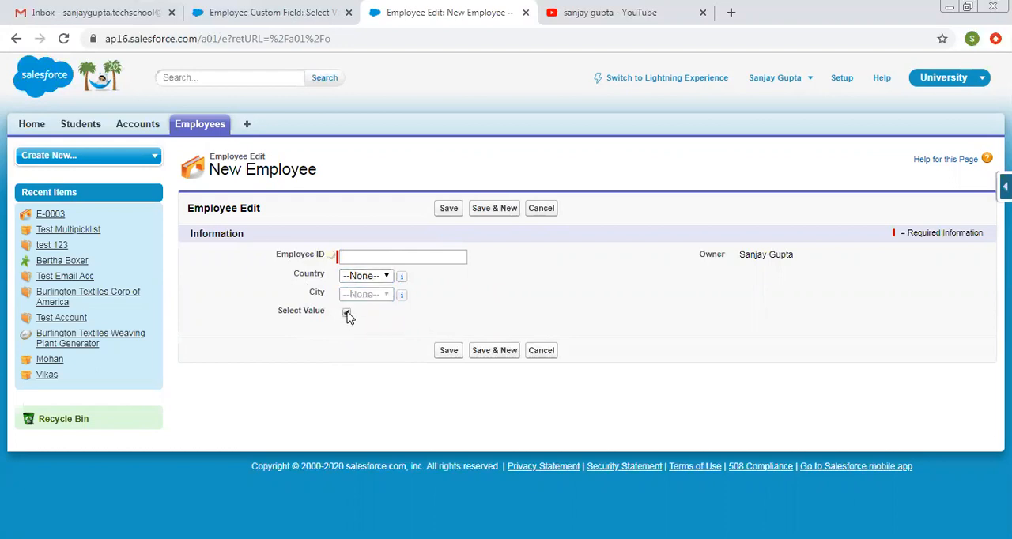
# Step: With Select Value checked, choose USA and confirm City offers San Diego, Los Angeles, Chicago, Boston
pyautogui.click(346, 313)
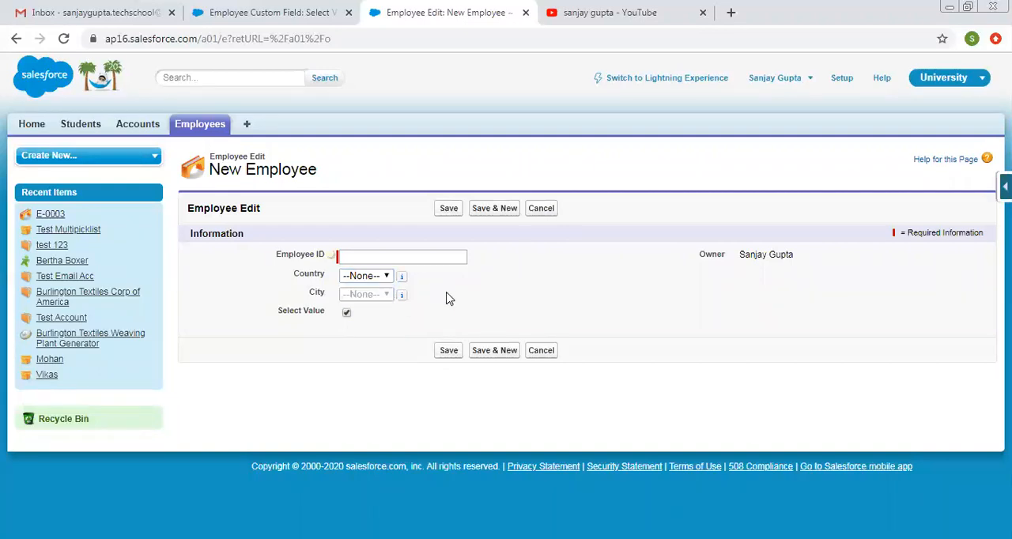
pyautogui.moveTo(331, 281)
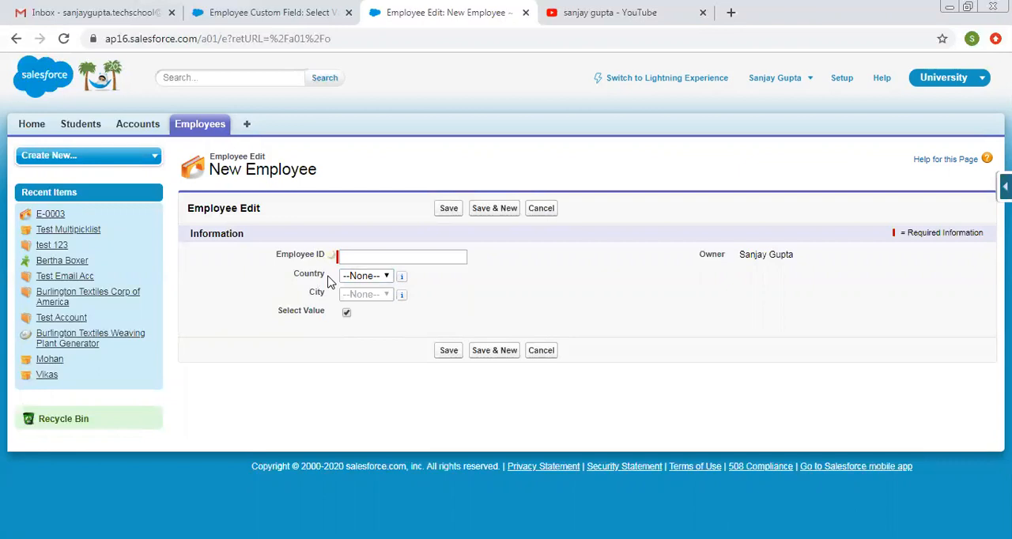
pyautogui.moveTo(333, 327)
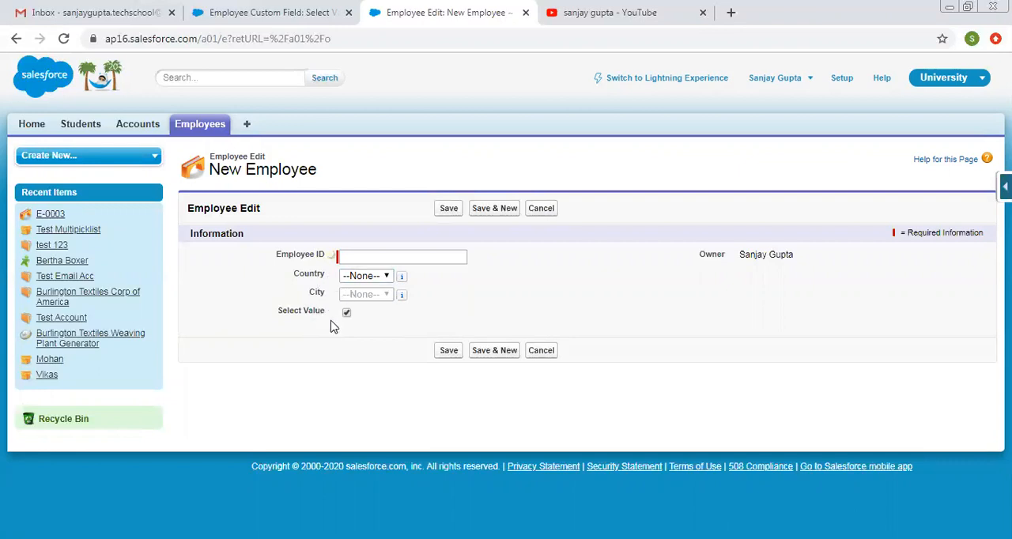
pyautogui.moveTo(351, 327)
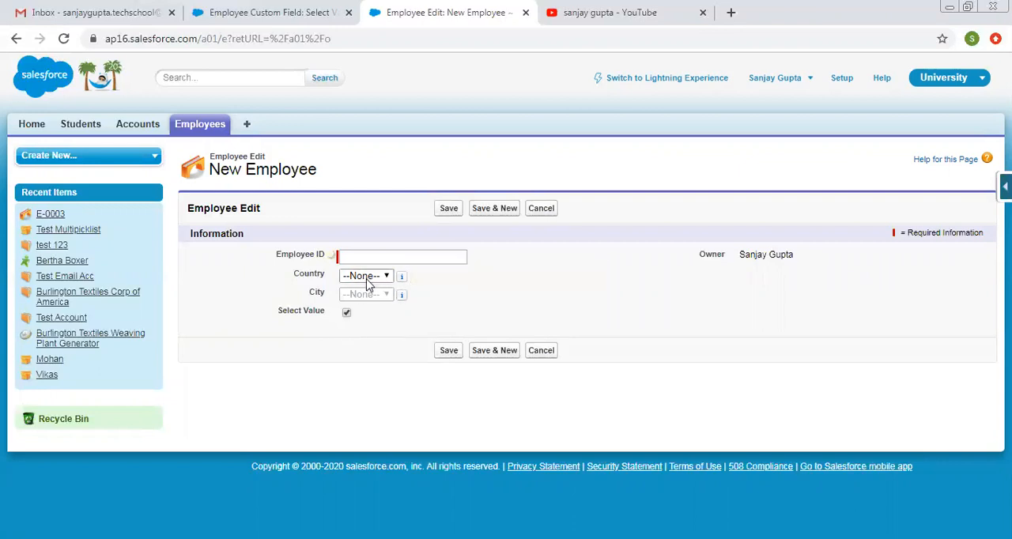
pyautogui.click(366, 275)
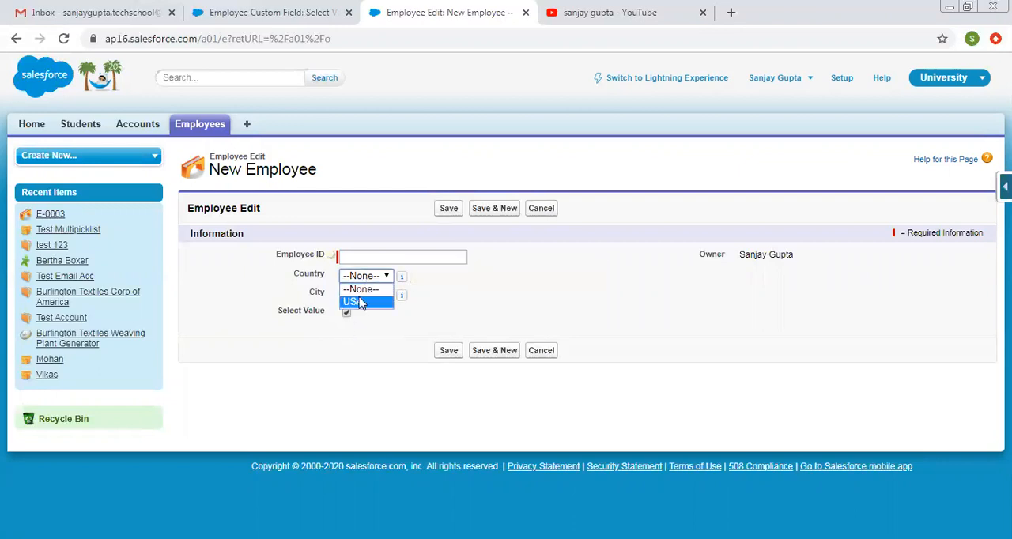
pyautogui.click(354, 301)
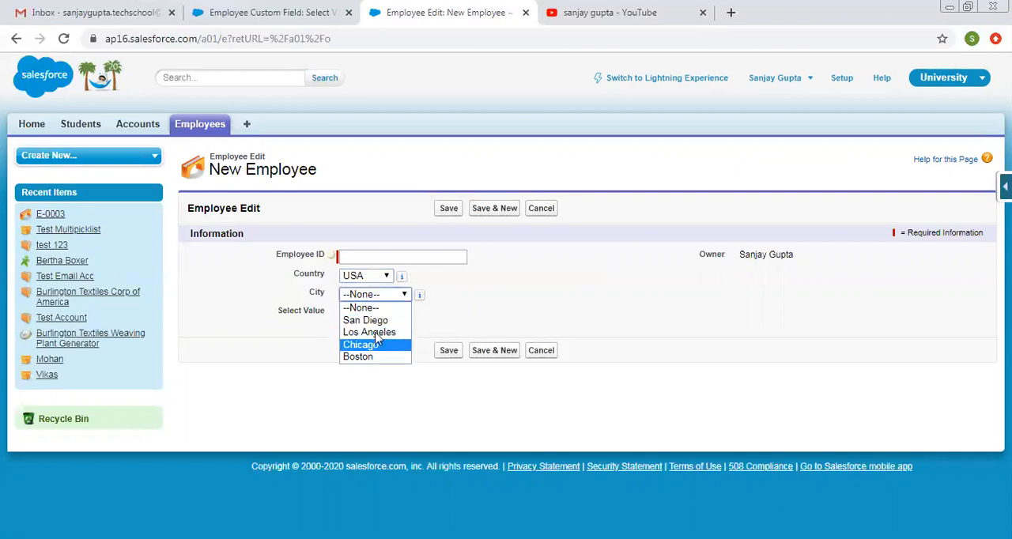
pyautogui.moveTo(365, 320)
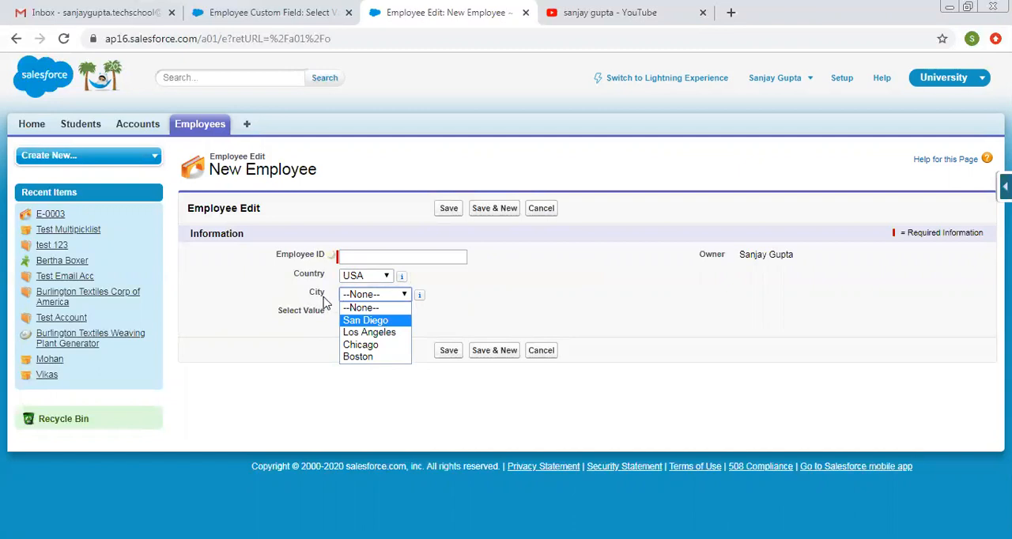
pyautogui.click(360, 307)
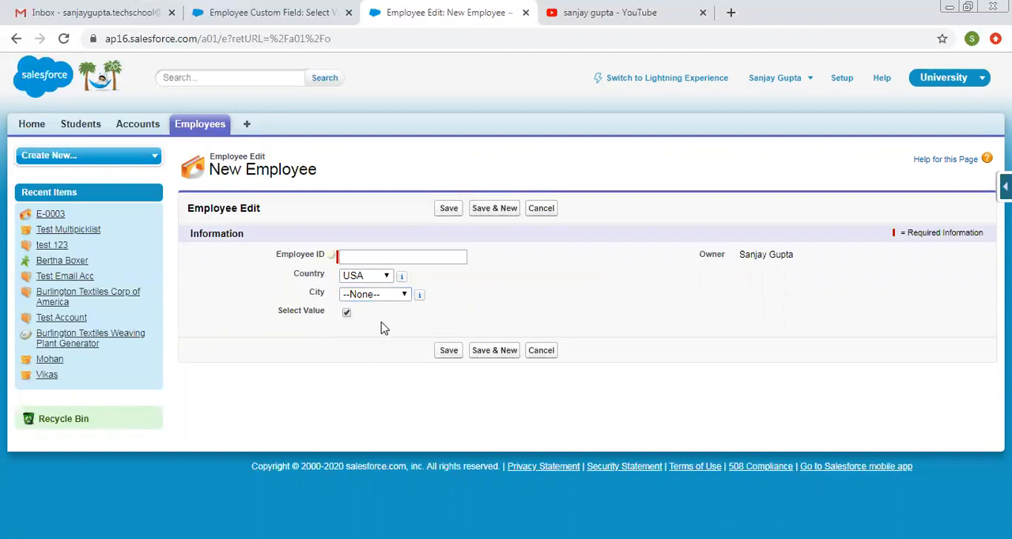
pyautogui.moveTo(354, 325)
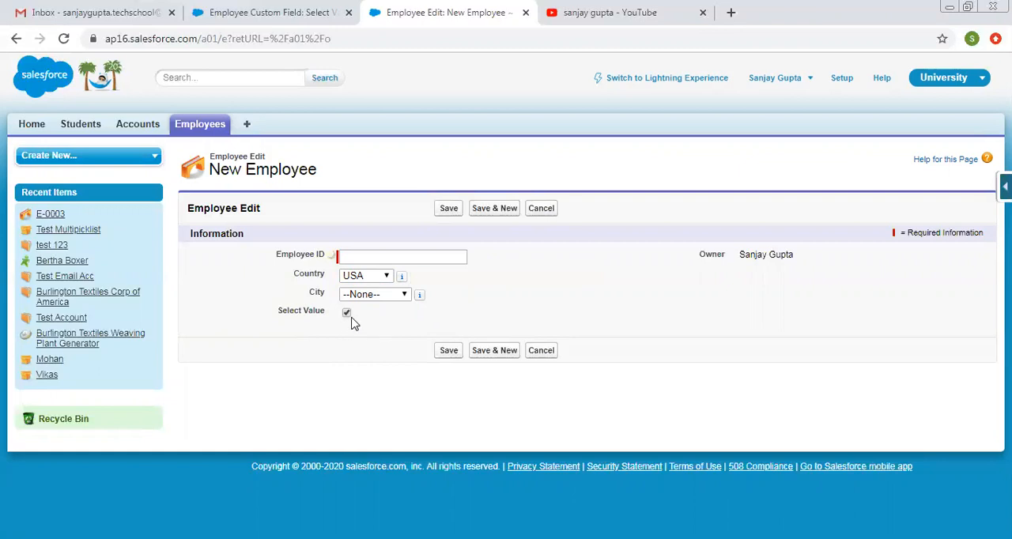
pyautogui.moveTo(301, 282)
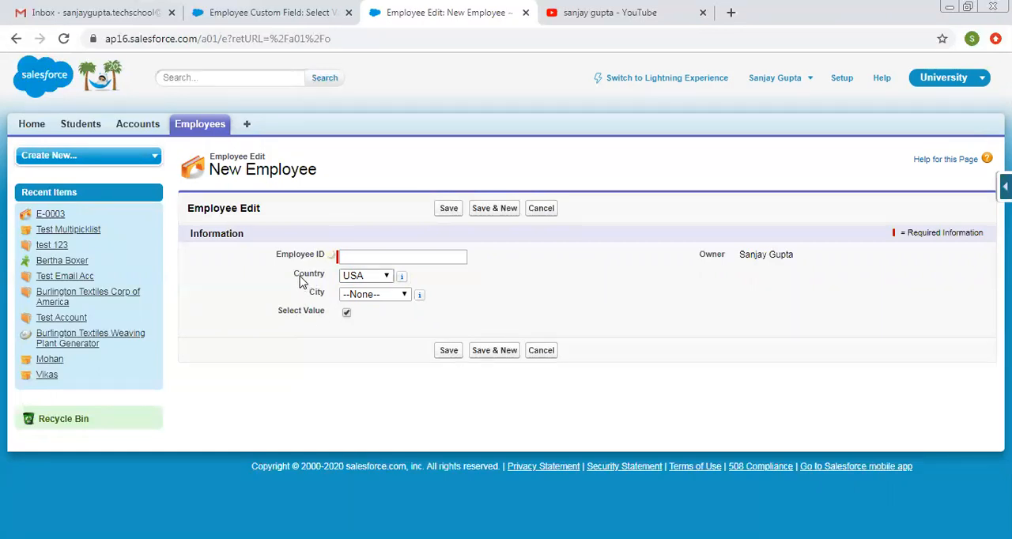
pyautogui.moveTo(354, 279)
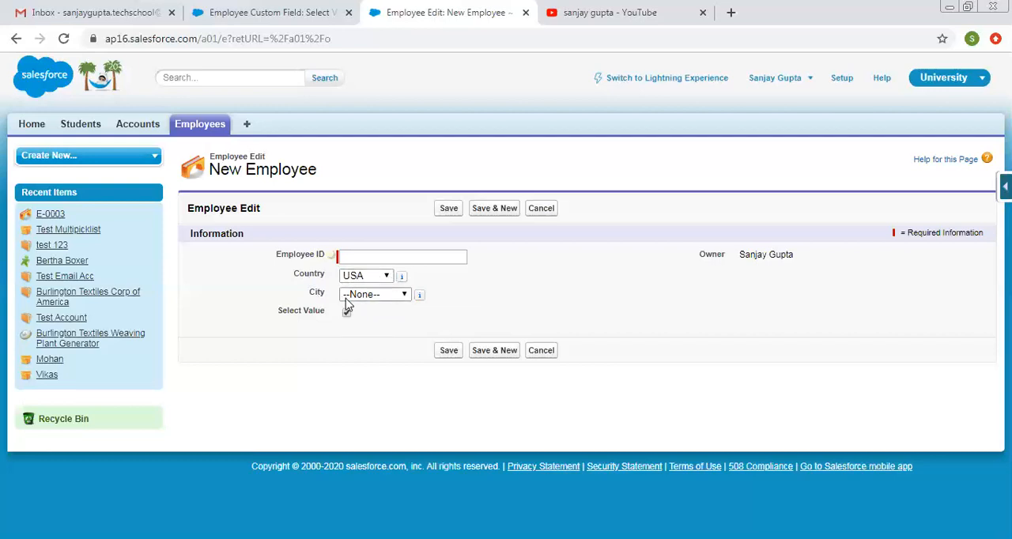
pyautogui.click(345, 312)
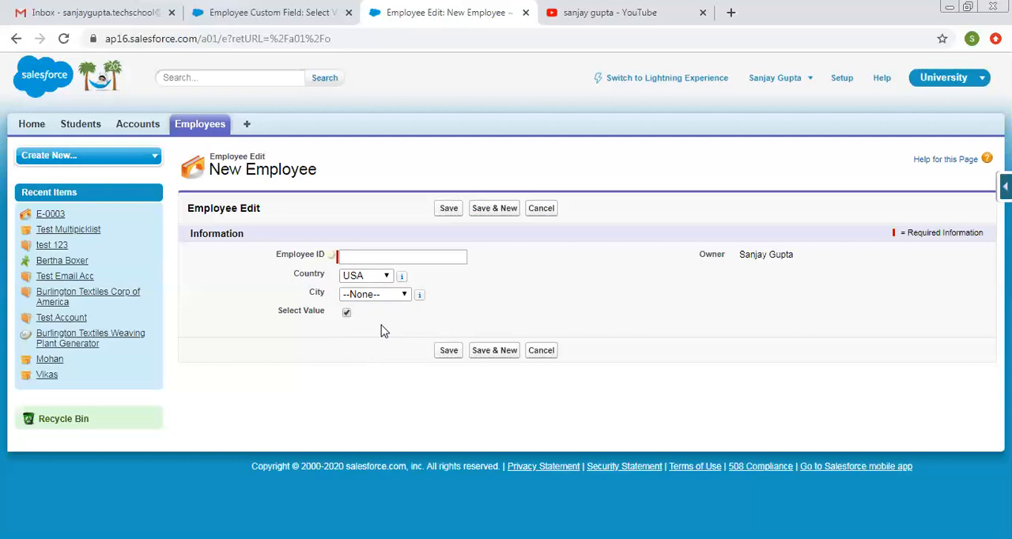
pyautogui.click(541, 208)
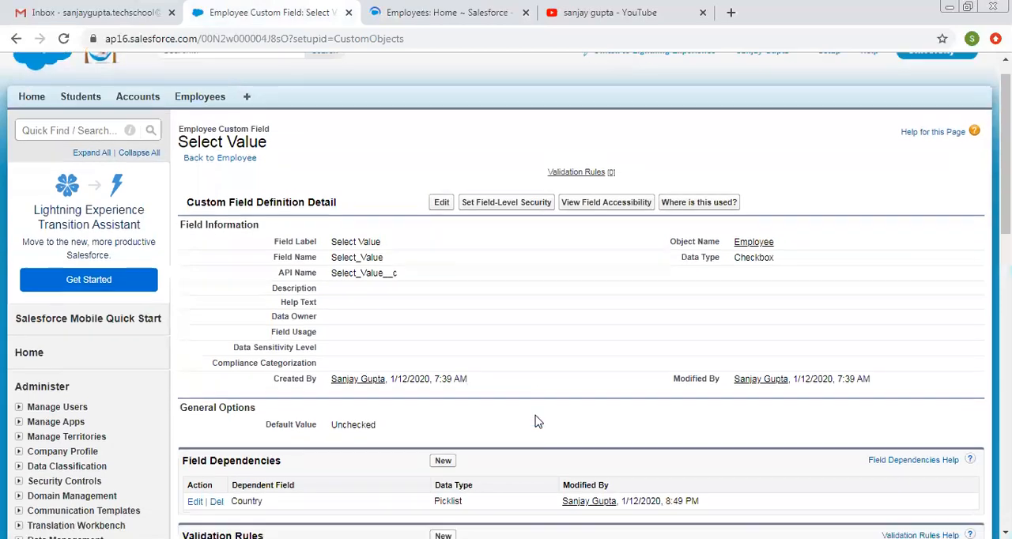
# Step: Review the Select Value field's Country dependency, then return to the YouTube results
pyautogui.scroll(-3)
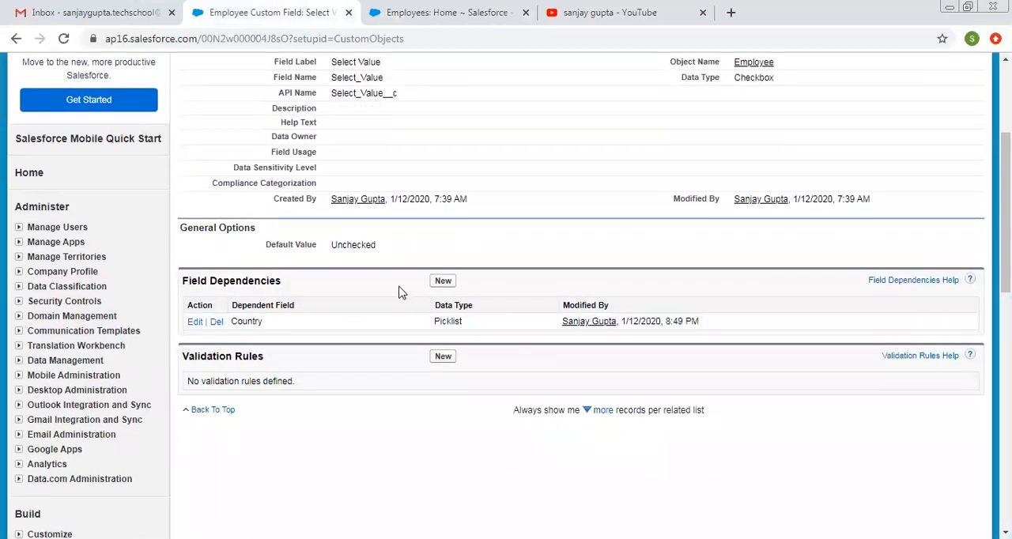
pyautogui.scroll(3)
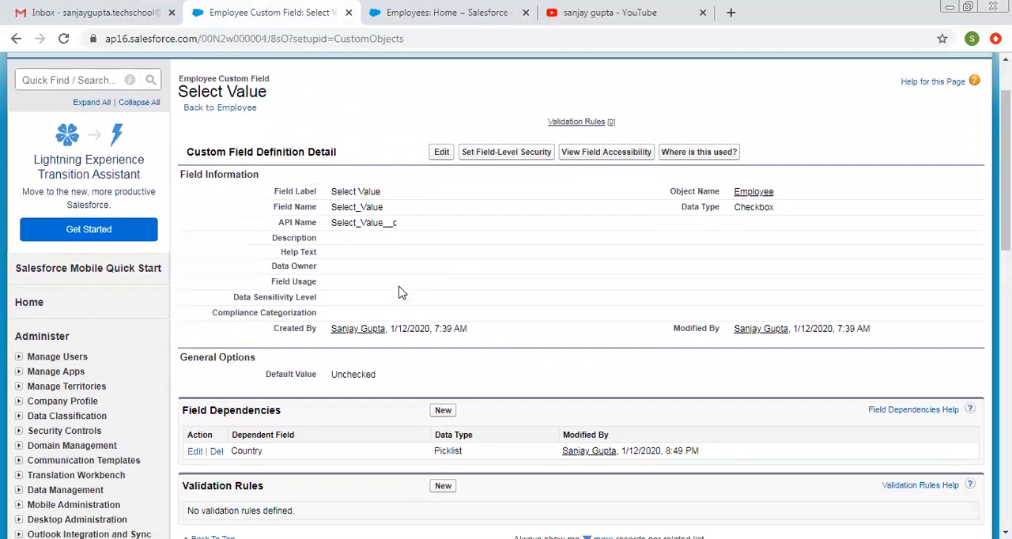
pyautogui.scroll(3)
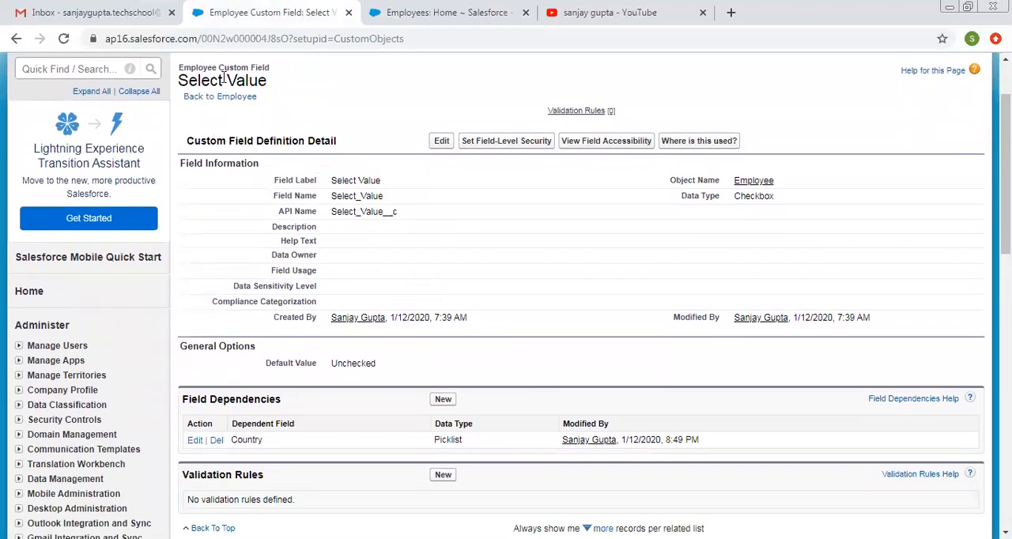
pyautogui.moveTo(332, 123)
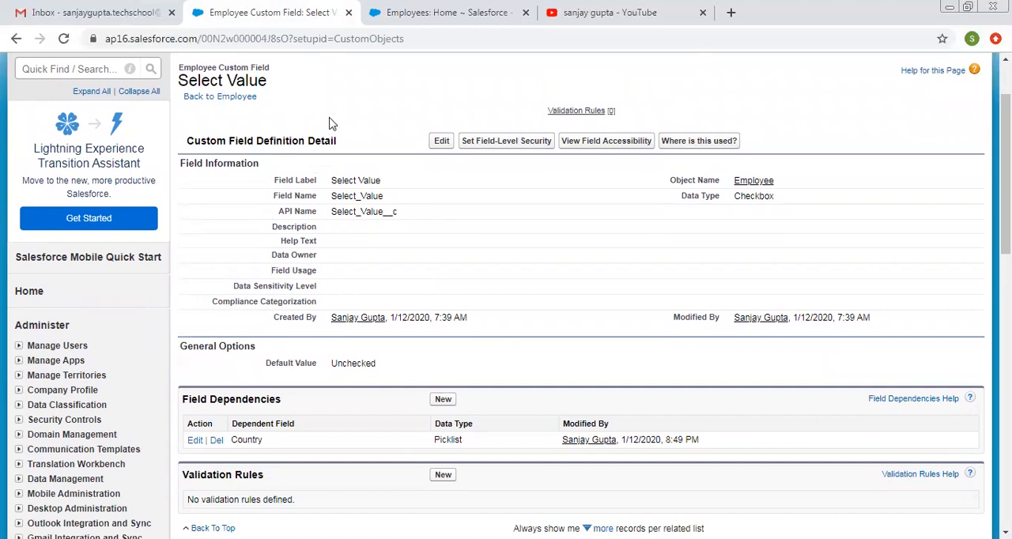
pyautogui.scroll(-3)
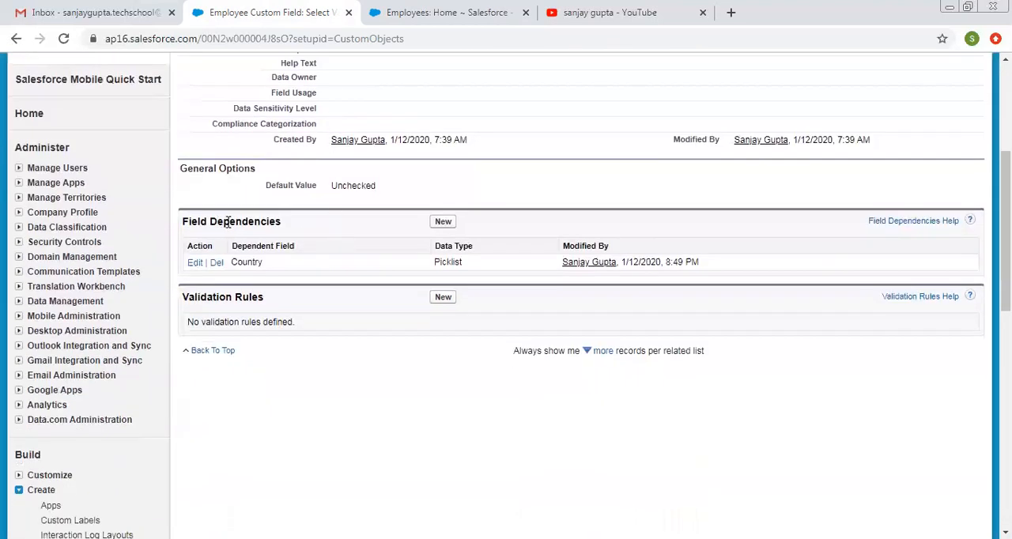
pyautogui.moveTo(294, 269)
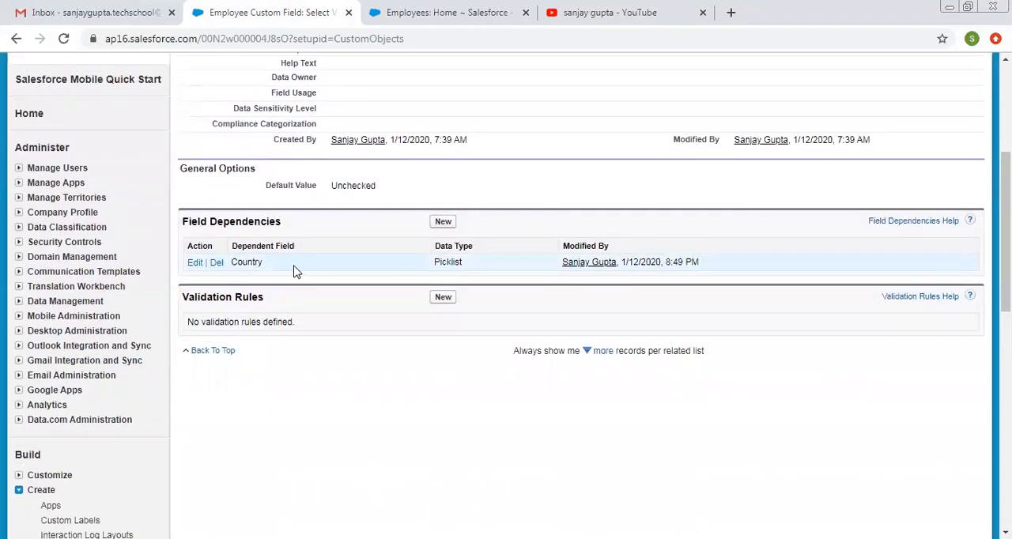
pyautogui.moveTo(278, 276)
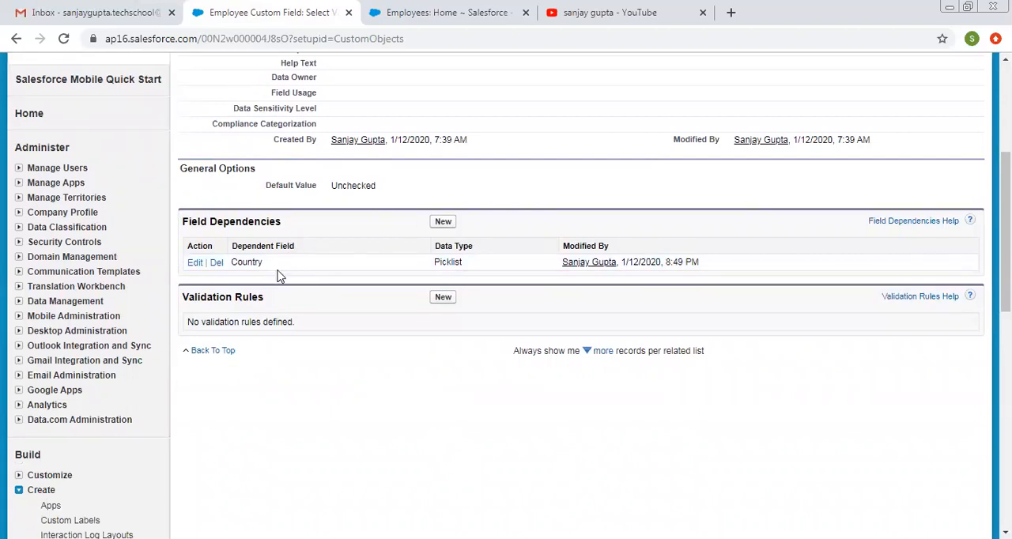
pyautogui.scroll(3)
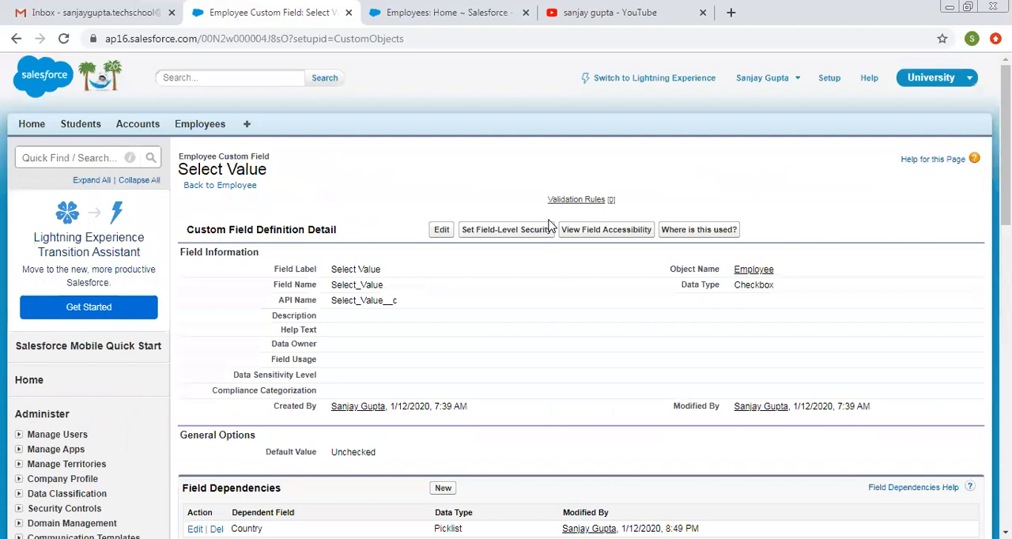
pyautogui.moveTo(402, 187)
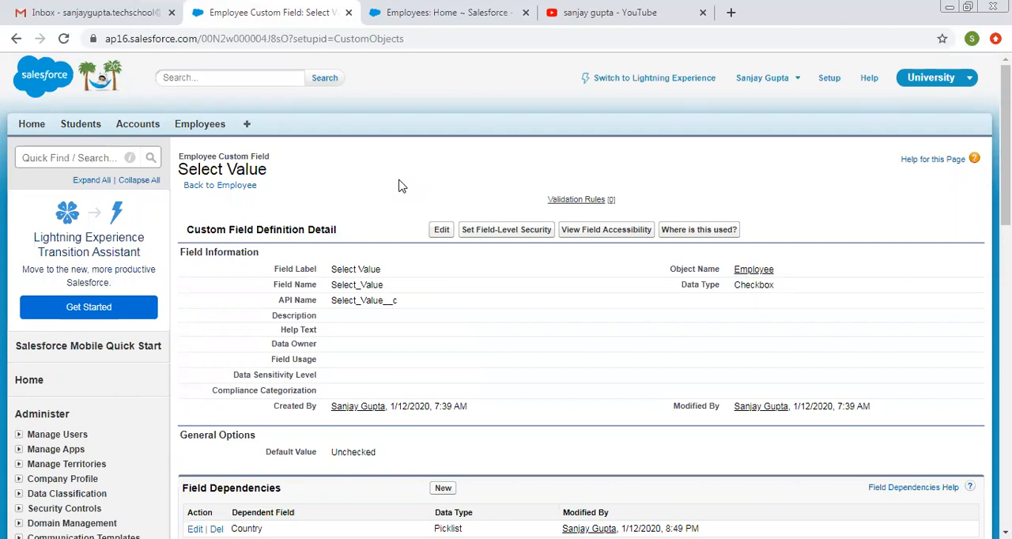
pyautogui.moveTo(528, 25)
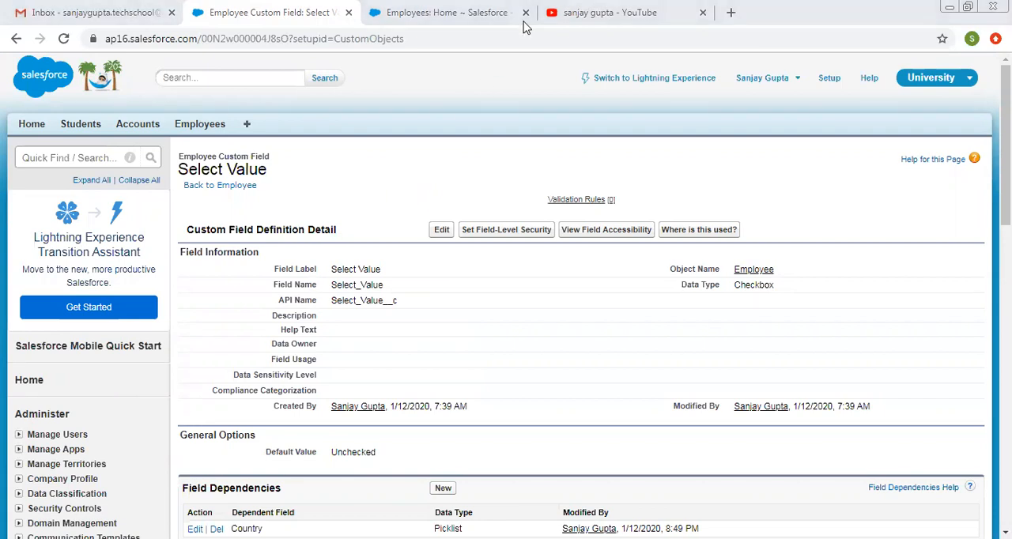
pyautogui.click(617, 13)
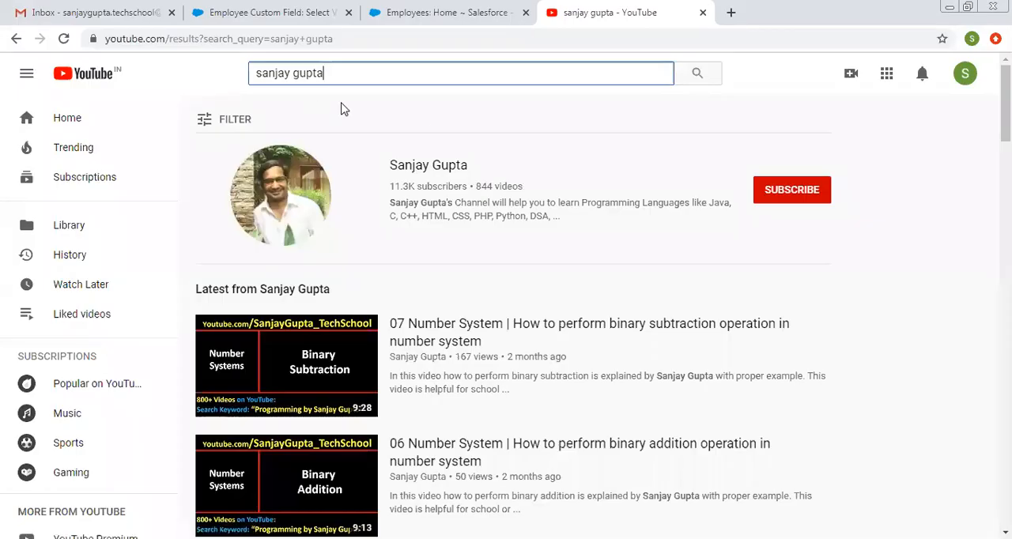